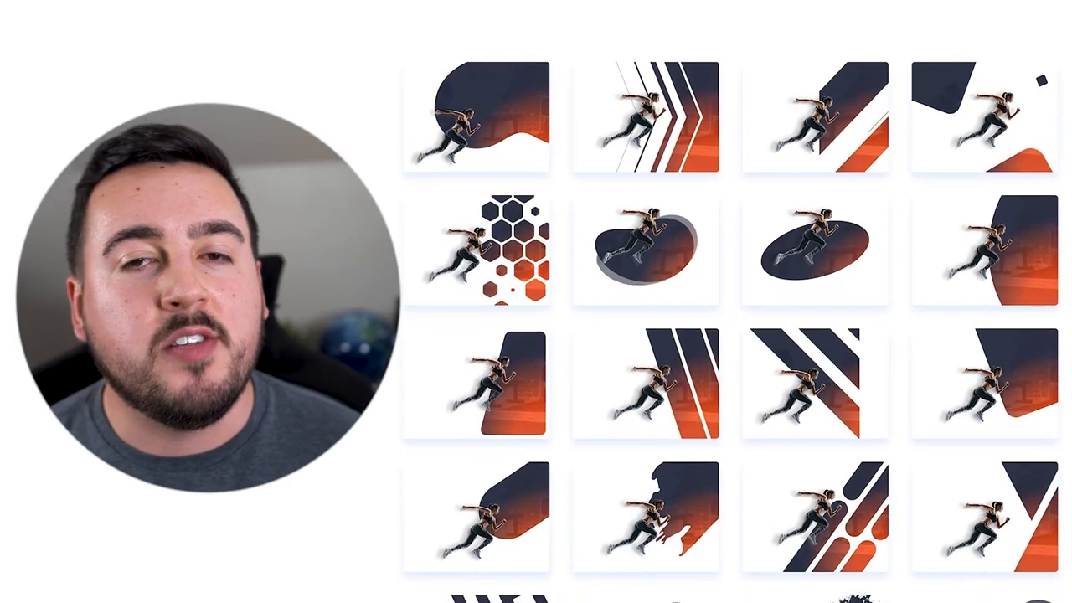
Scroll down Section Settings and apply the Diagonal Pills background mask to the runner photo.
{"action": "scroll", "scroll_direction": "down", "scroll_amount": 3}
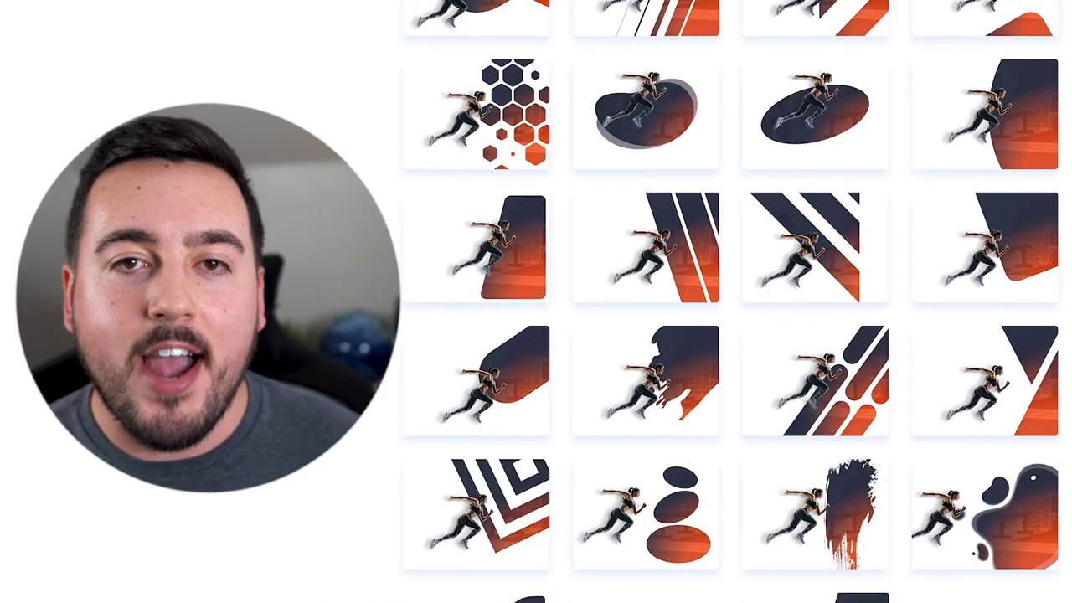
{"action": "scroll", "scroll_direction": "down", "scroll_amount": 3}
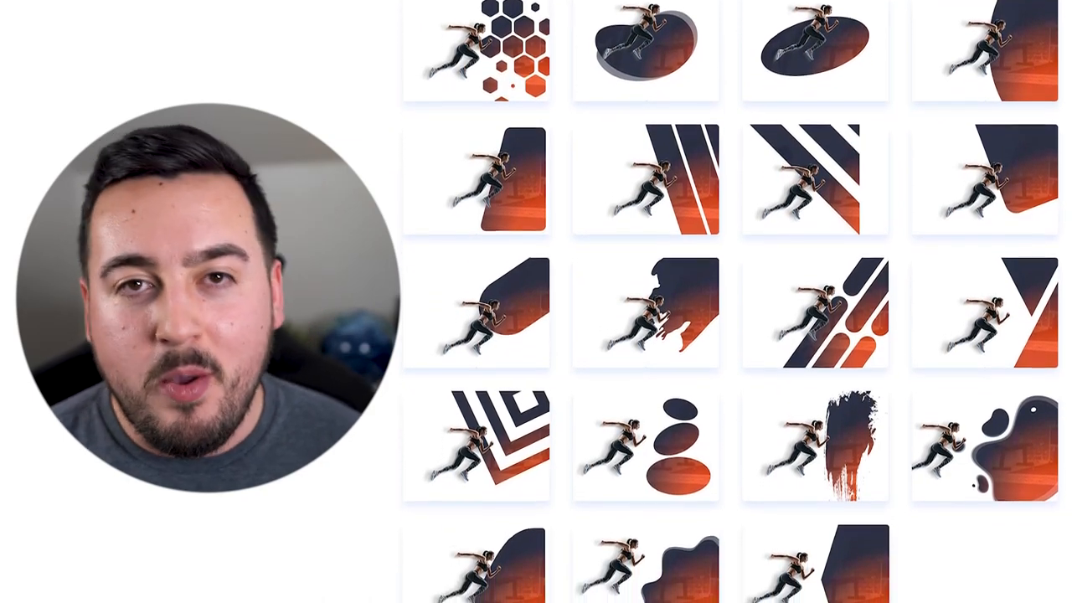
{"action": "scroll", "scroll_direction": "down", "scroll_amount": 3}
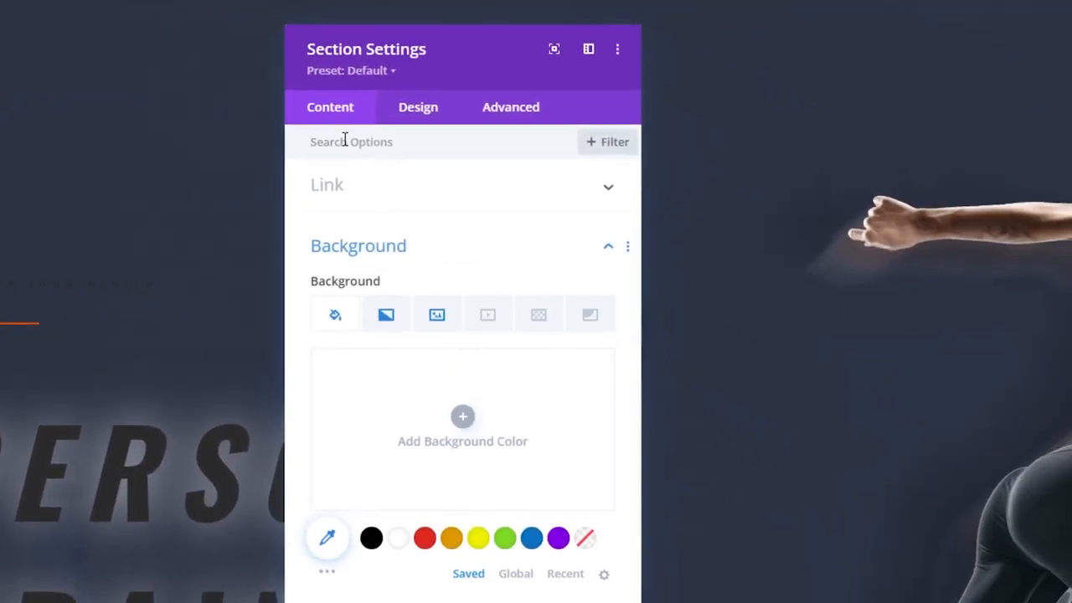
{"action": "mouse_move", "coordinate": [590, 314]}
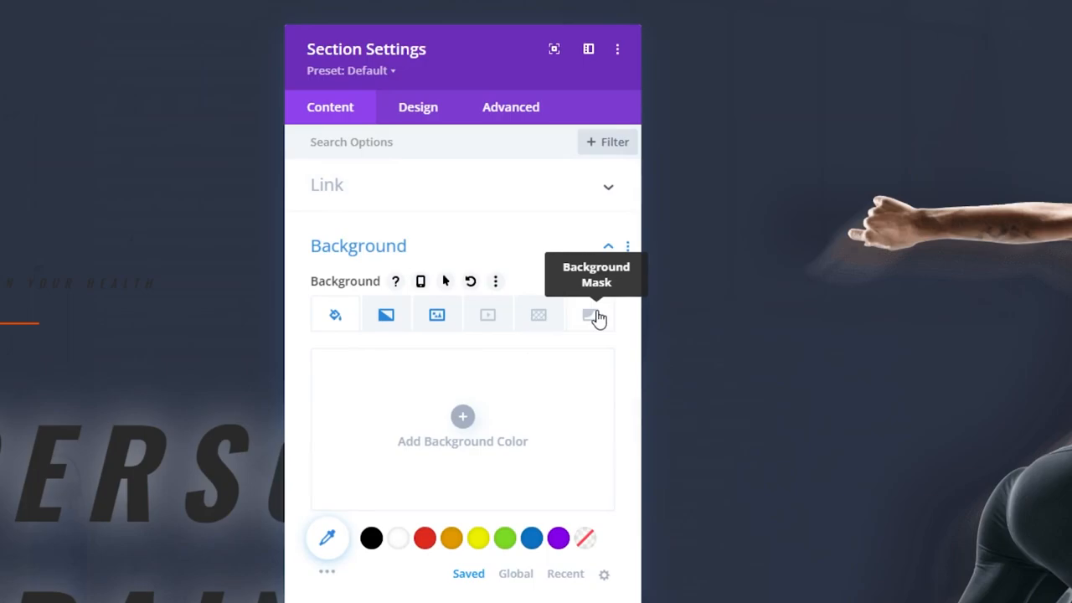
{"action": "left_click", "coordinate": [593, 314]}
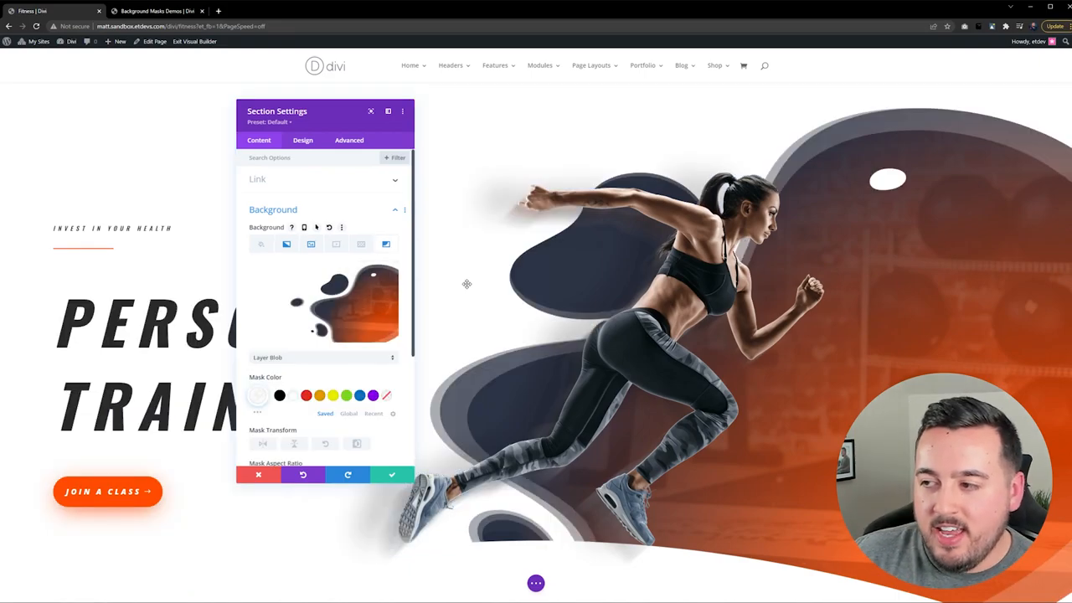
{"action": "mouse_move", "coordinate": [459, 293]}
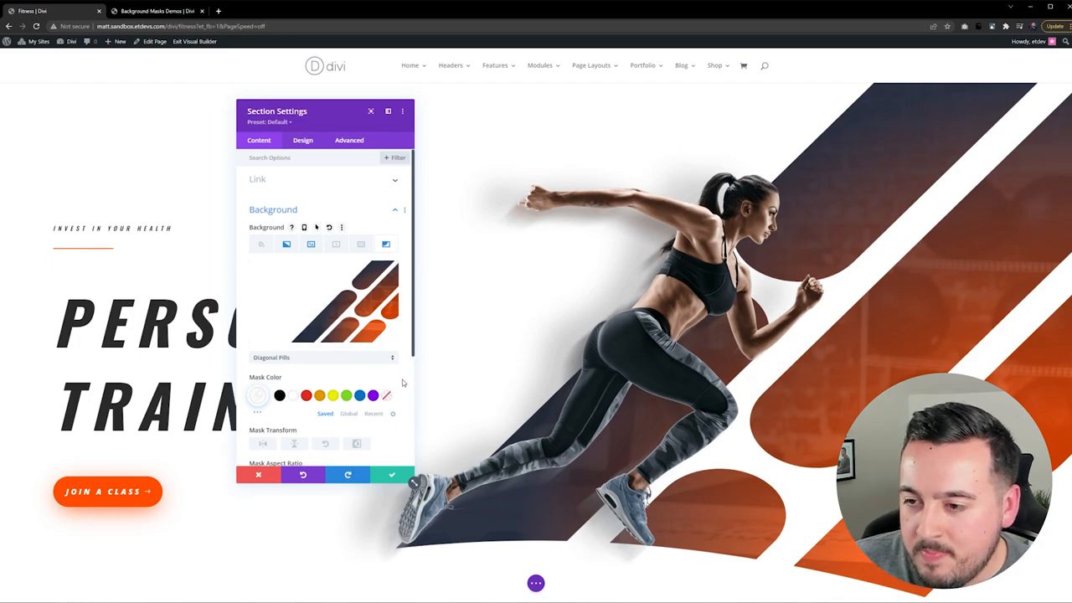
Try the square and tall mask aspect ratios, then return to wide.
{"action": "scroll", "scroll_direction": "down", "scroll_amount": 3}
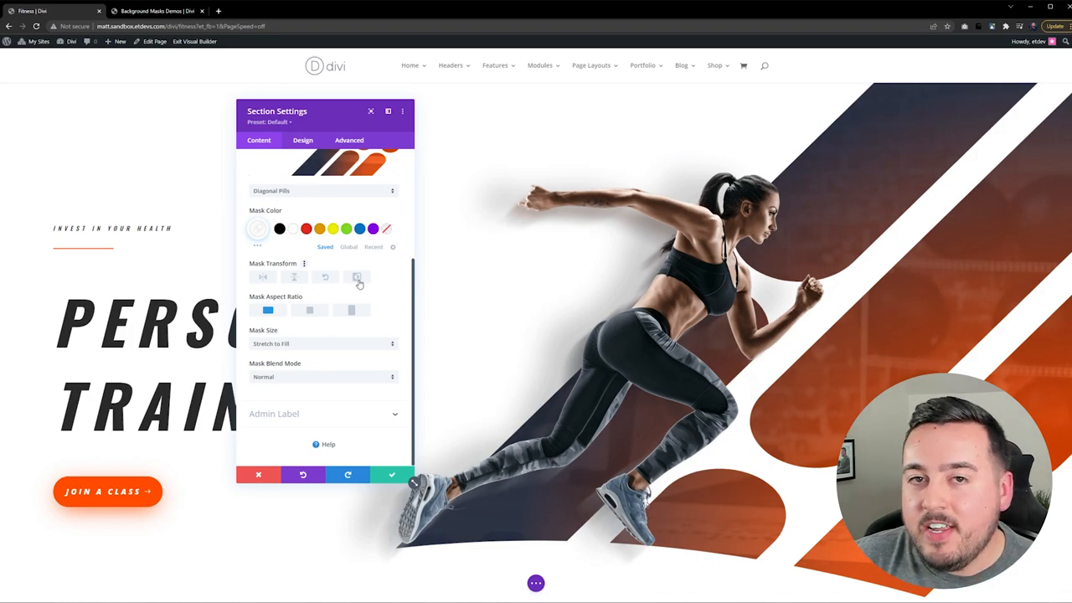
{"action": "mouse_move", "coordinate": [374, 295]}
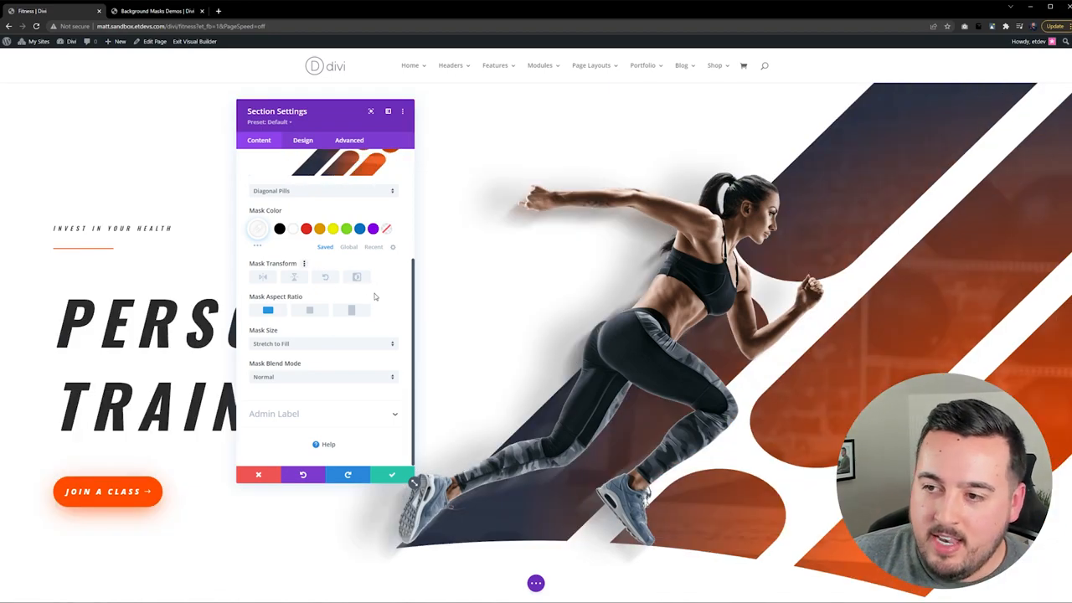
{"action": "mouse_move", "coordinate": [298, 305]}
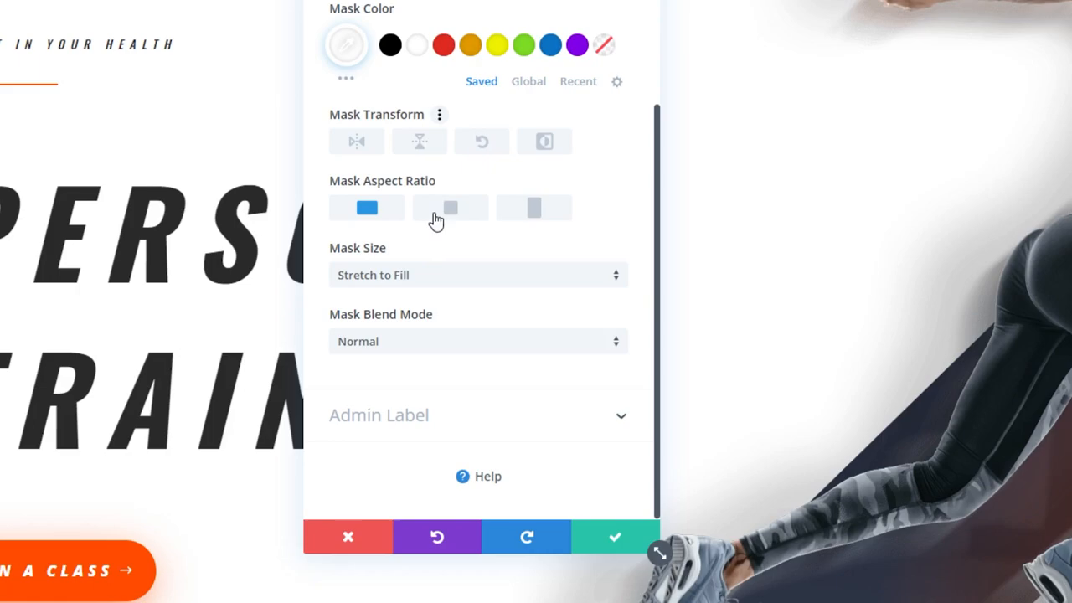
{"action": "left_click", "coordinate": [450, 207]}
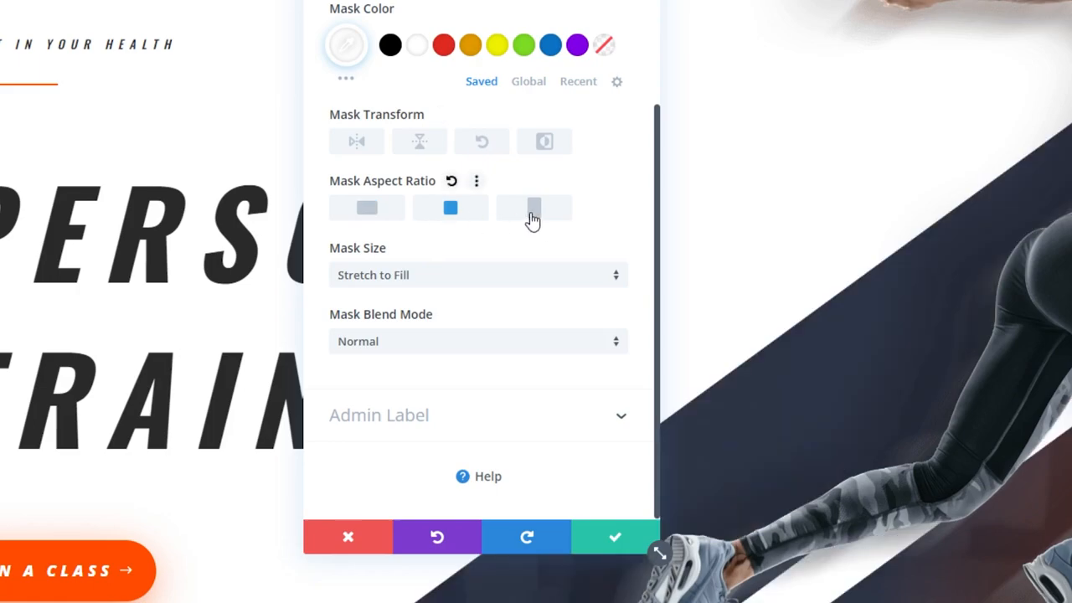
{"action": "left_click", "coordinate": [533, 208]}
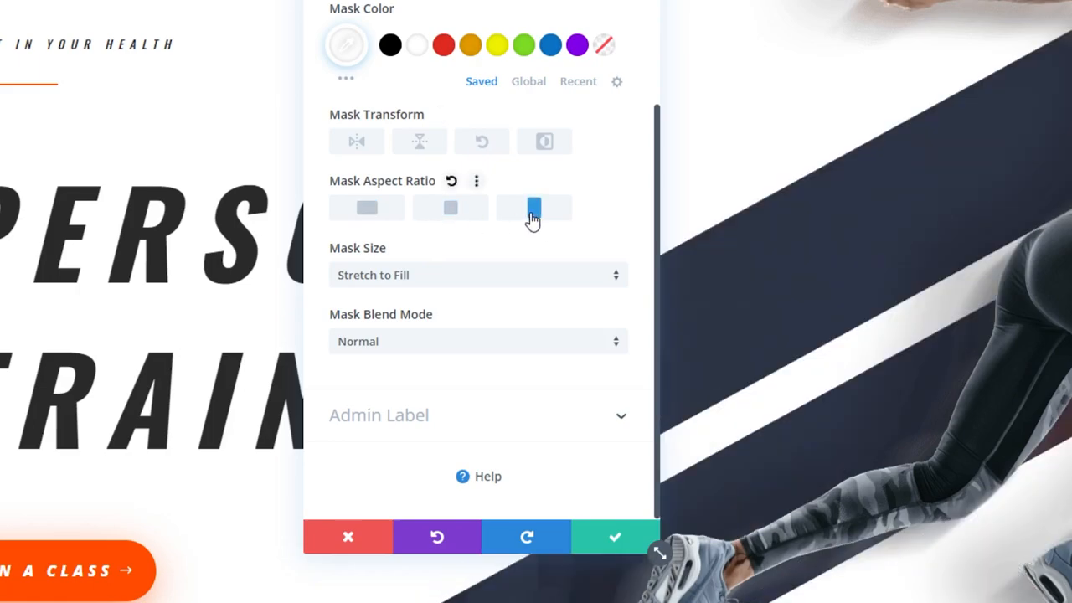
{"action": "left_click", "coordinate": [367, 208]}
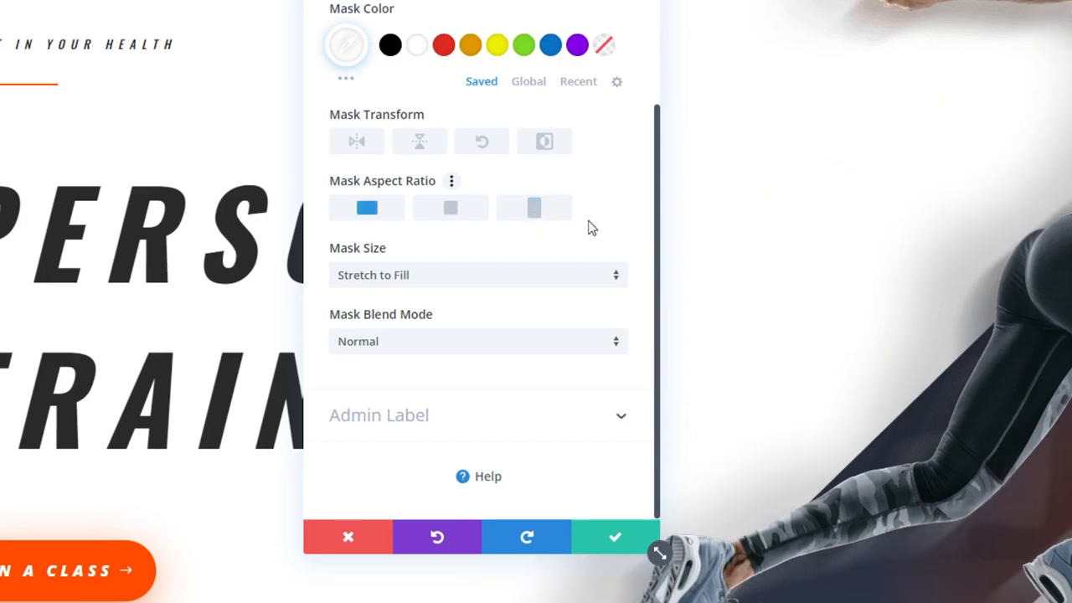
{"action": "mouse_move", "coordinate": [455, 284]}
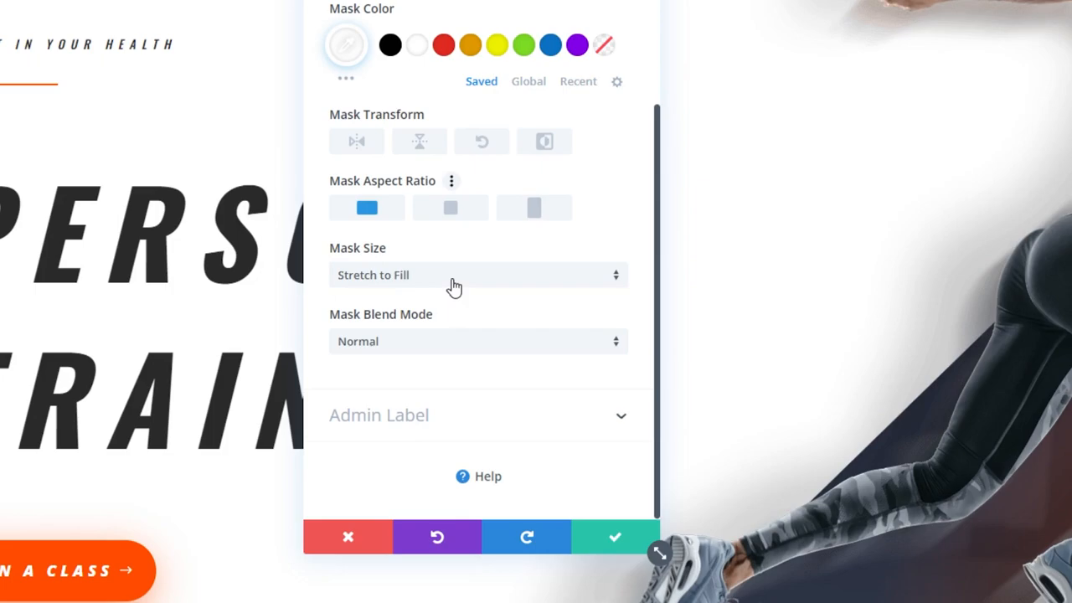
Try Fit for Mask Size, then choose Custom Size.
{"action": "left_click", "coordinate": [477, 275]}
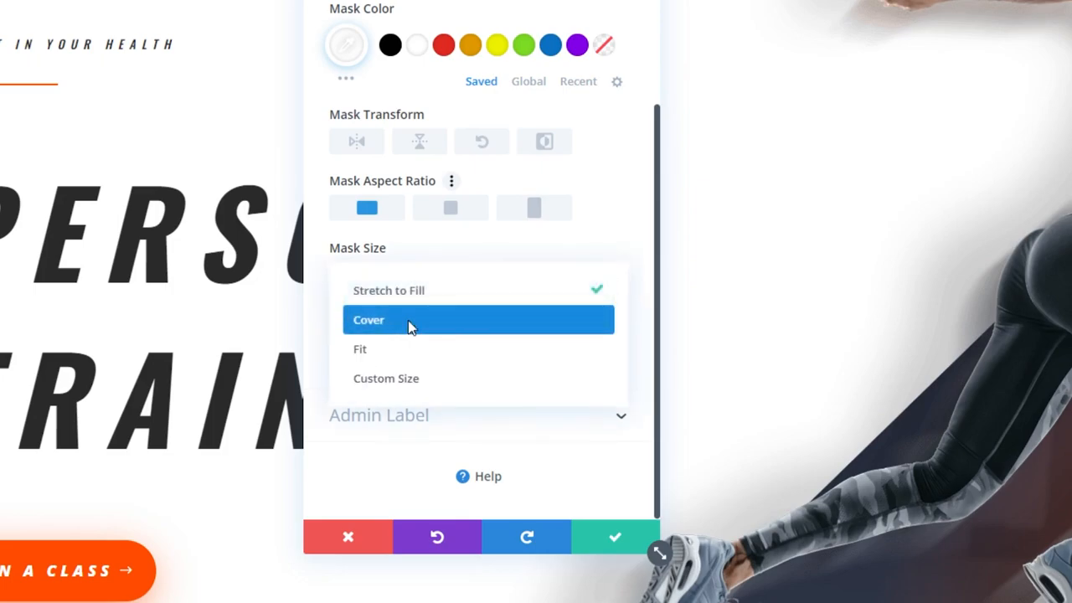
{"action": "left_click", "coordinate": [359, 349]}
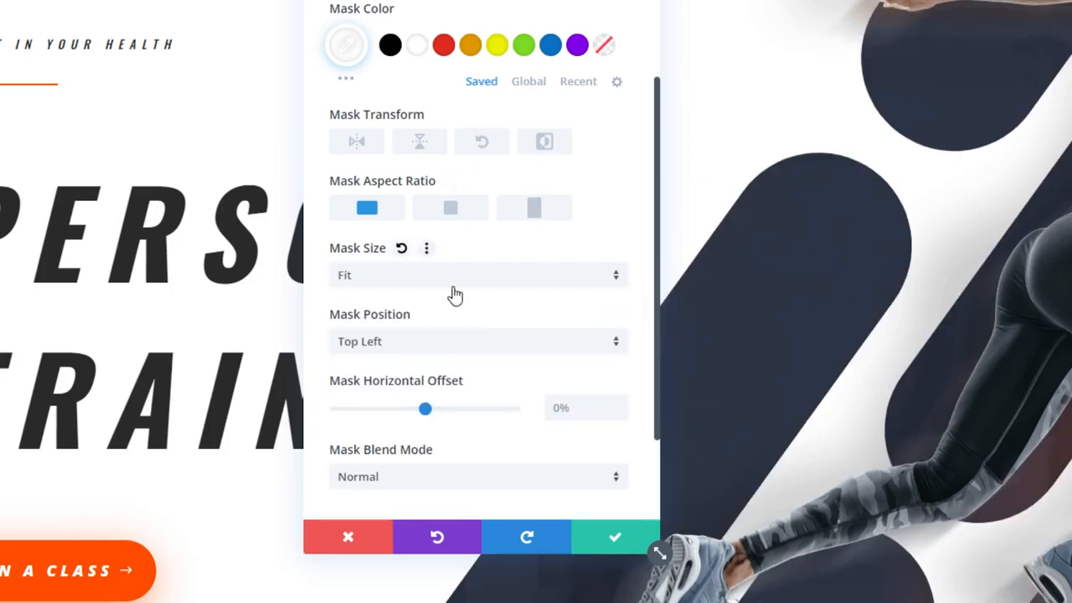
{"action": "left_click", "coordinate": [477, 274]}
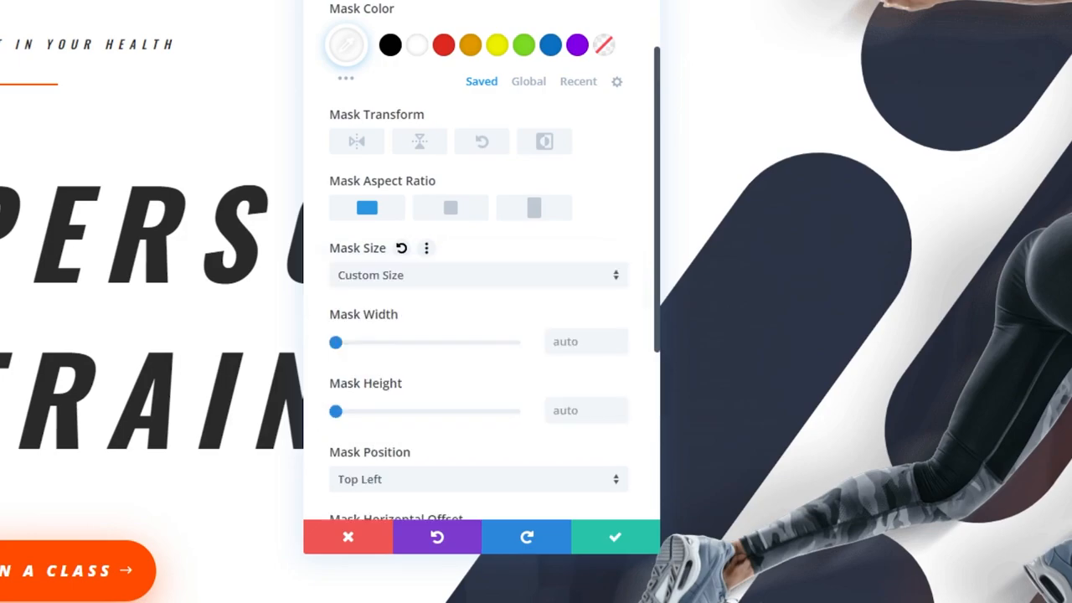
{"action": "left_click", "coordinate": [478, 275]}
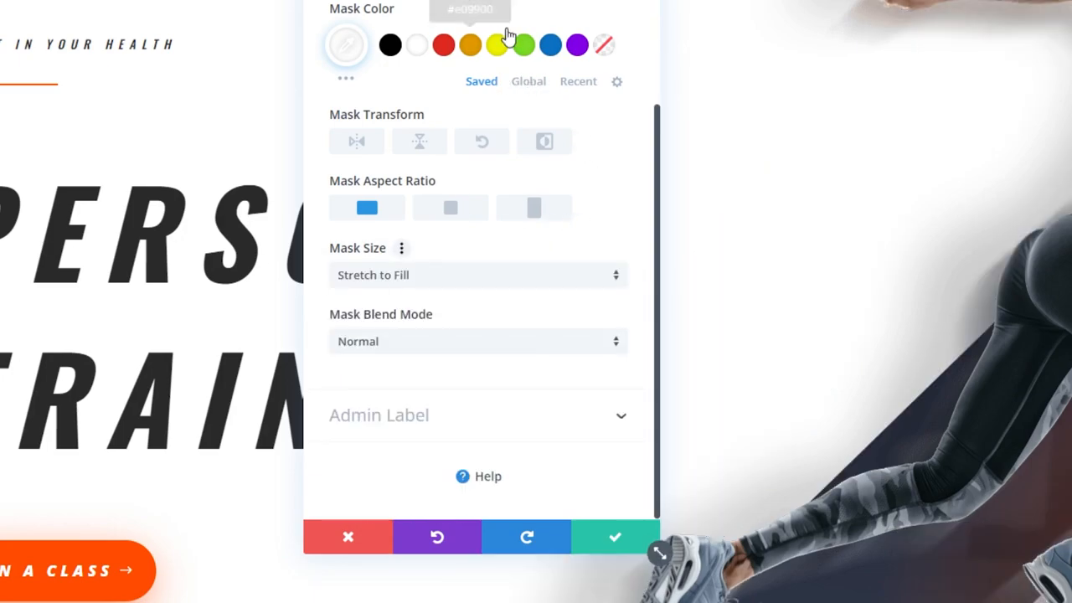
Try a different mask colour, then test the Overlay and Saturation mask blend modes.
{"action": "left_click", "coordinate": [444, 45]}
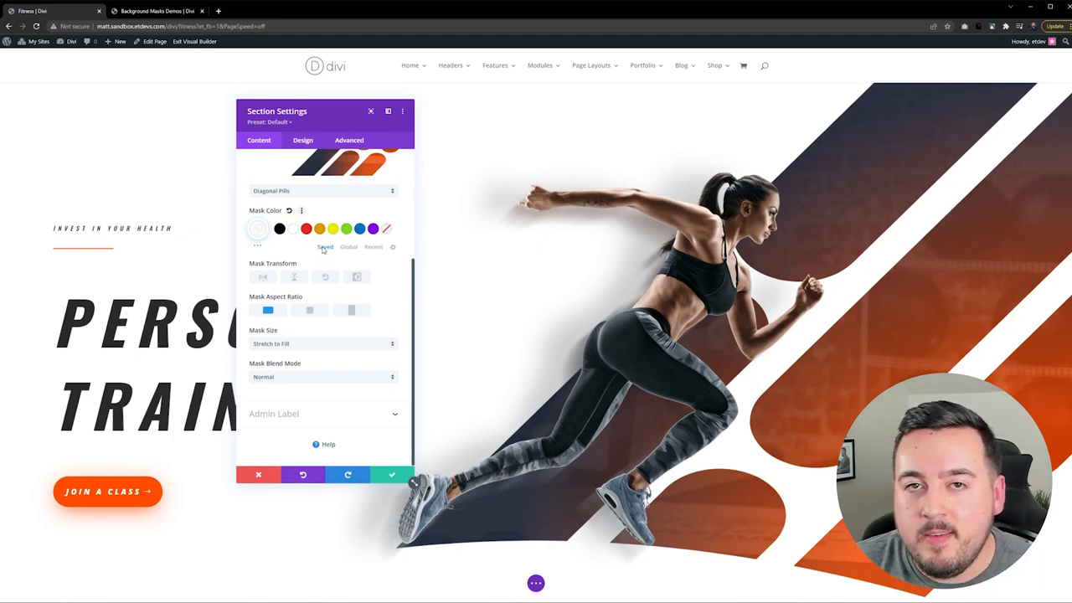
{"action": "mouse_move", "coordinate": [299, 381]}
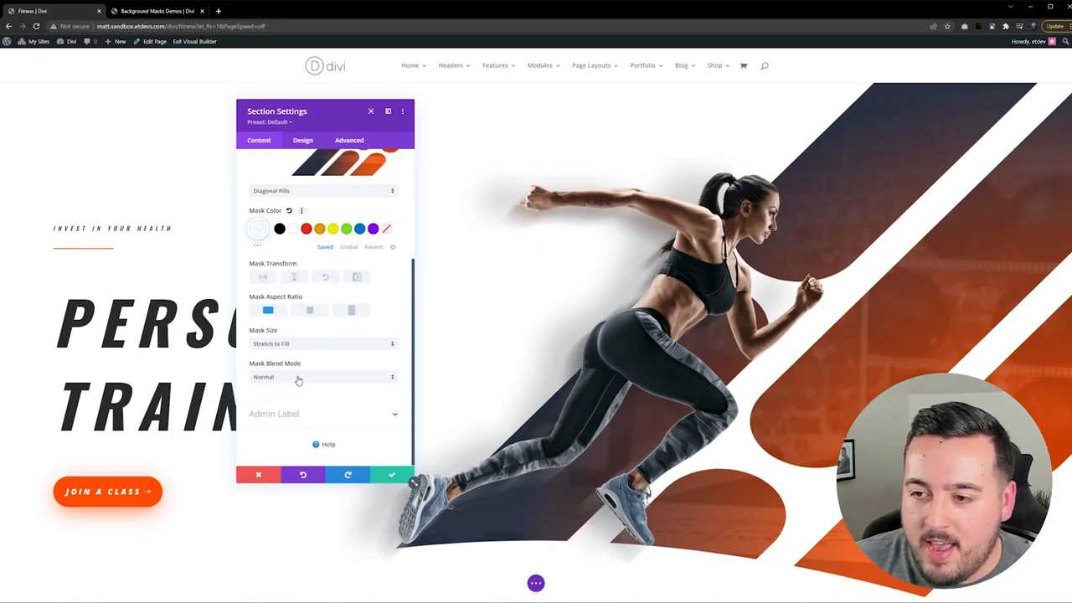
{"action": "left_click", "coordinate": [323, 377]}
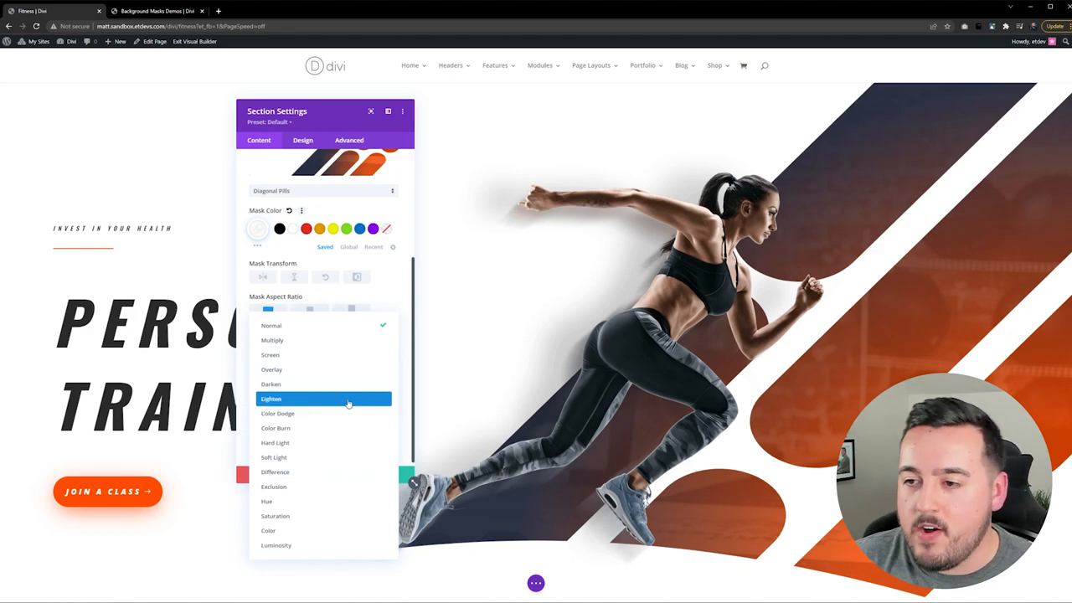
{"action": "left_click", "coordinate": [267, 369]}
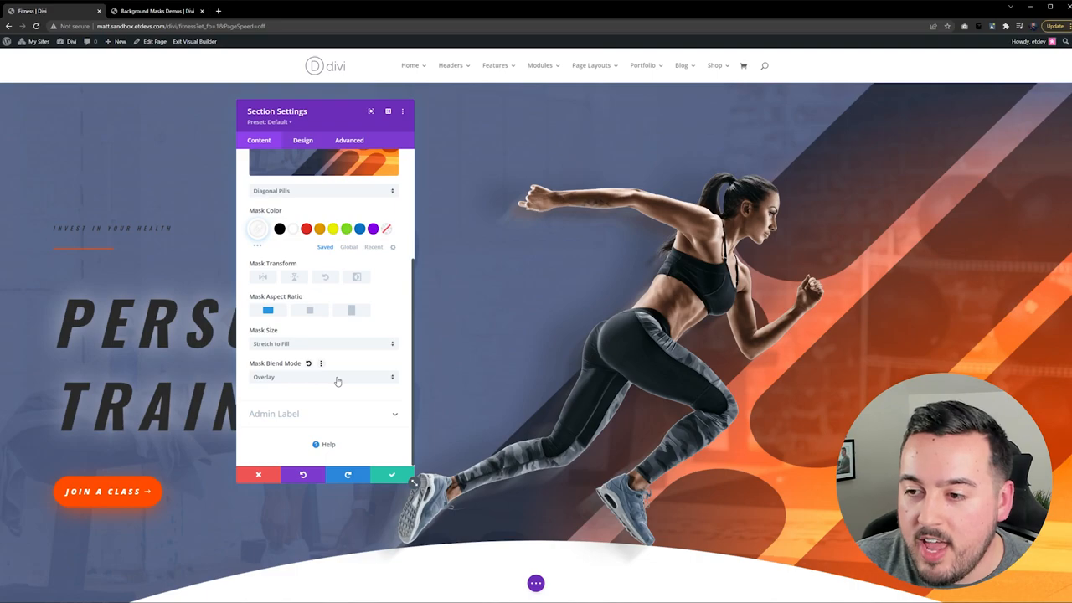
{"action": "left_click", "coordinate": [322, 377]}
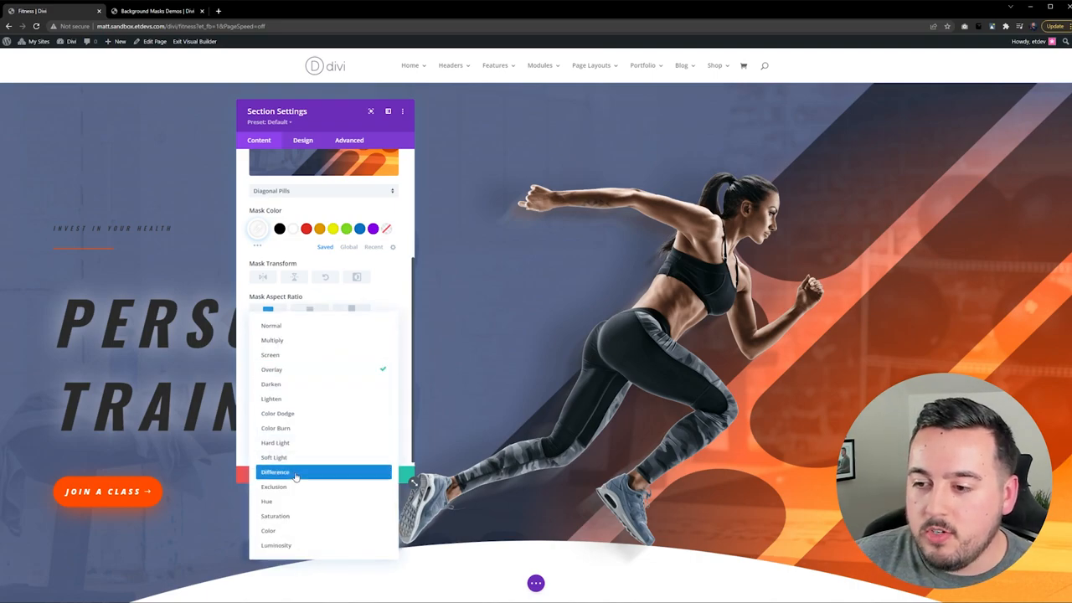
{"action": "left_click", "coordinate": [274, 515]}
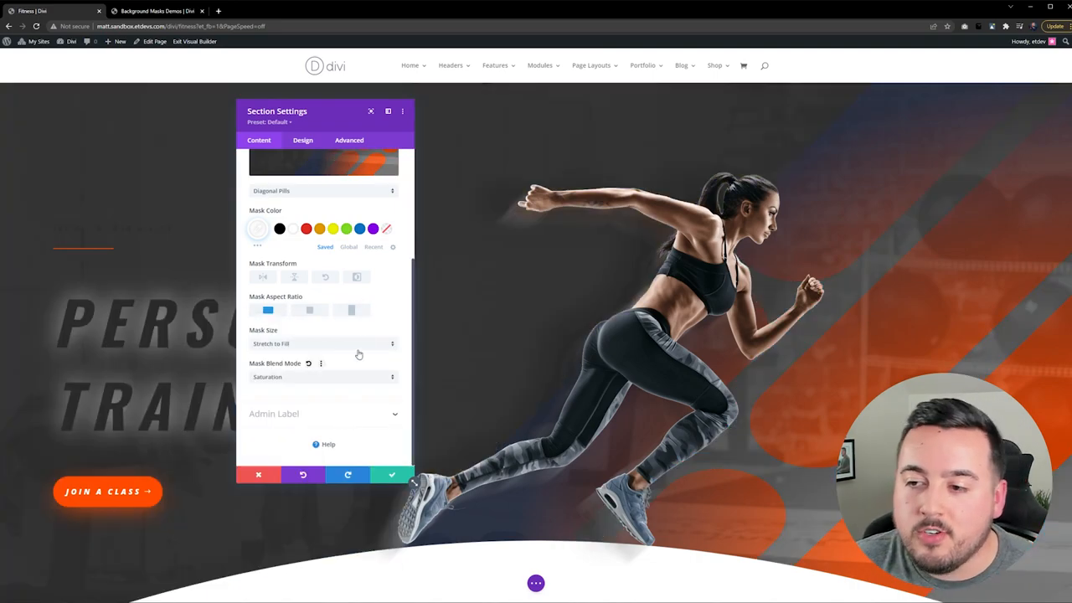
{"action": "left_click", "coordinate": [322, 376]}
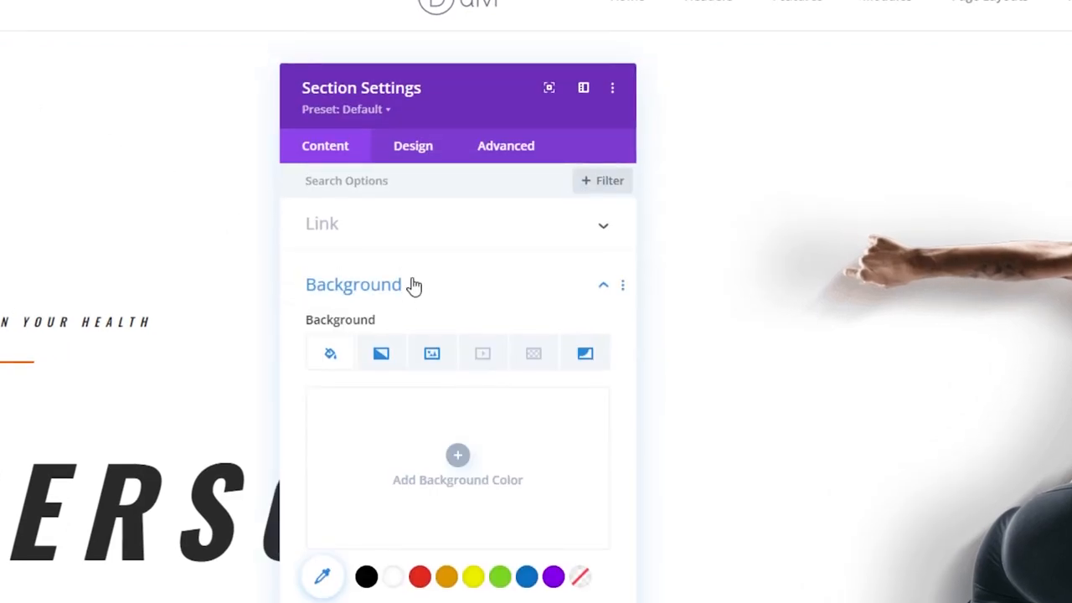
{"action": "mouse_move", "coordinate": [585, 352]}
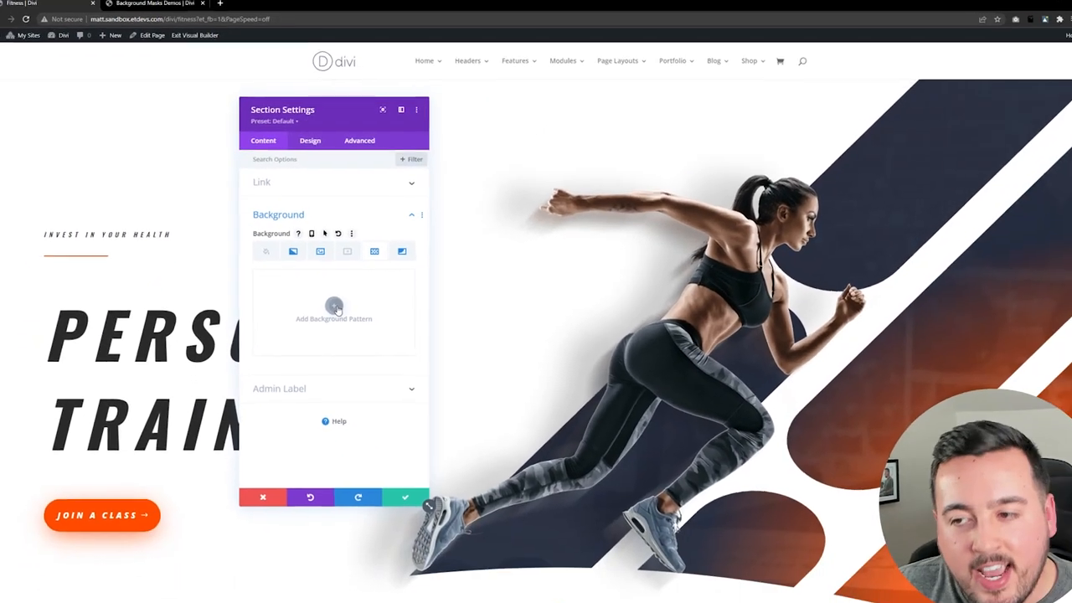
Add a Triangles background pattern over the masked runner section.
{"action": "left_click", "coordinate": [333, 312]}
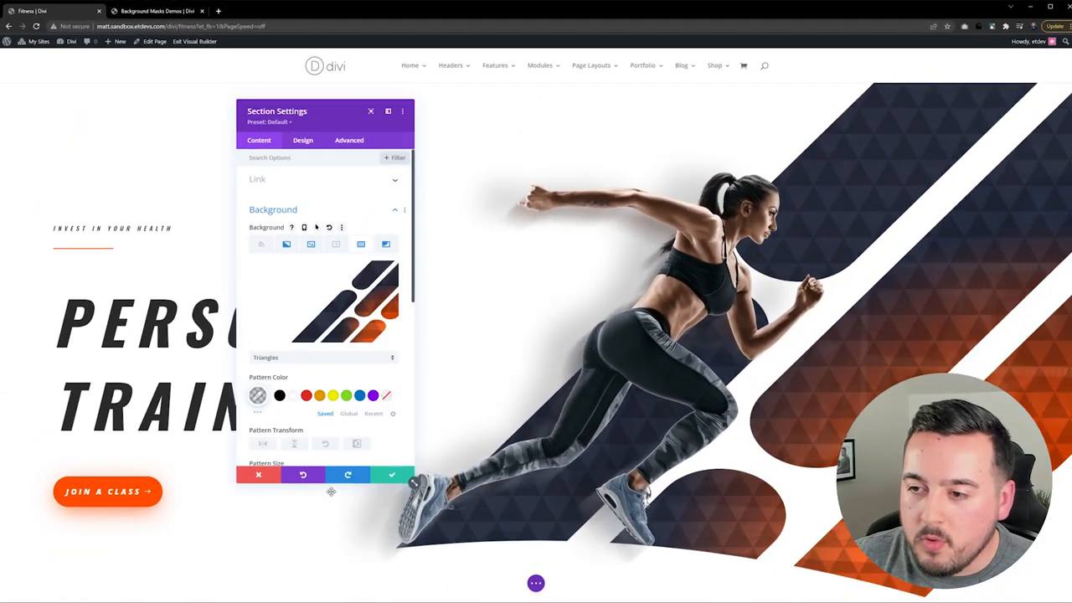
{"action": "scroll", "scroll_direction": "down", "scroll_amount": 3}
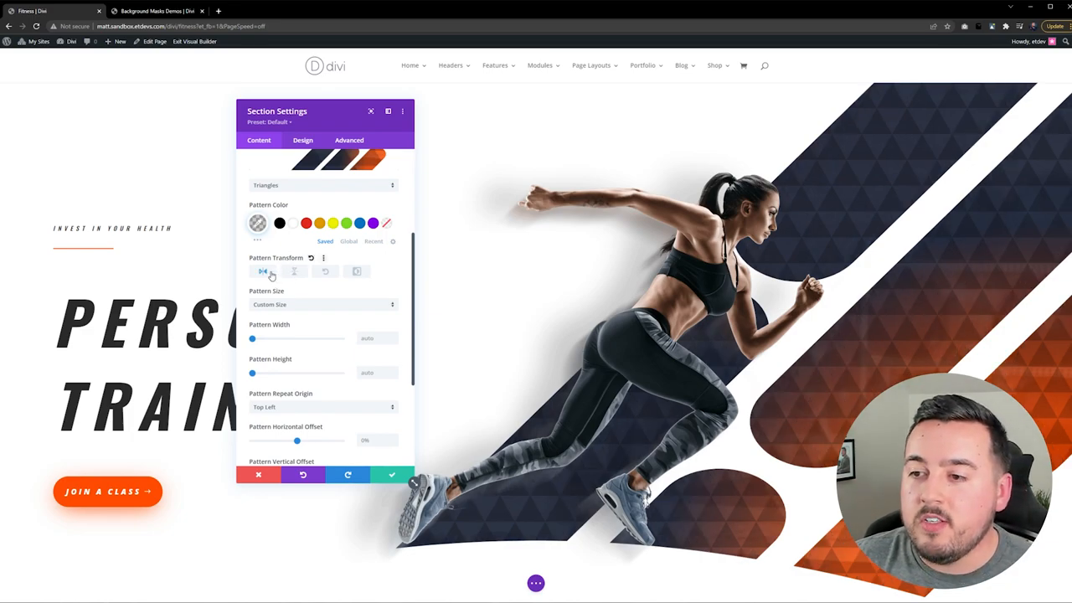
{"action": "mouse_move", "coordinate": [333, 277]}
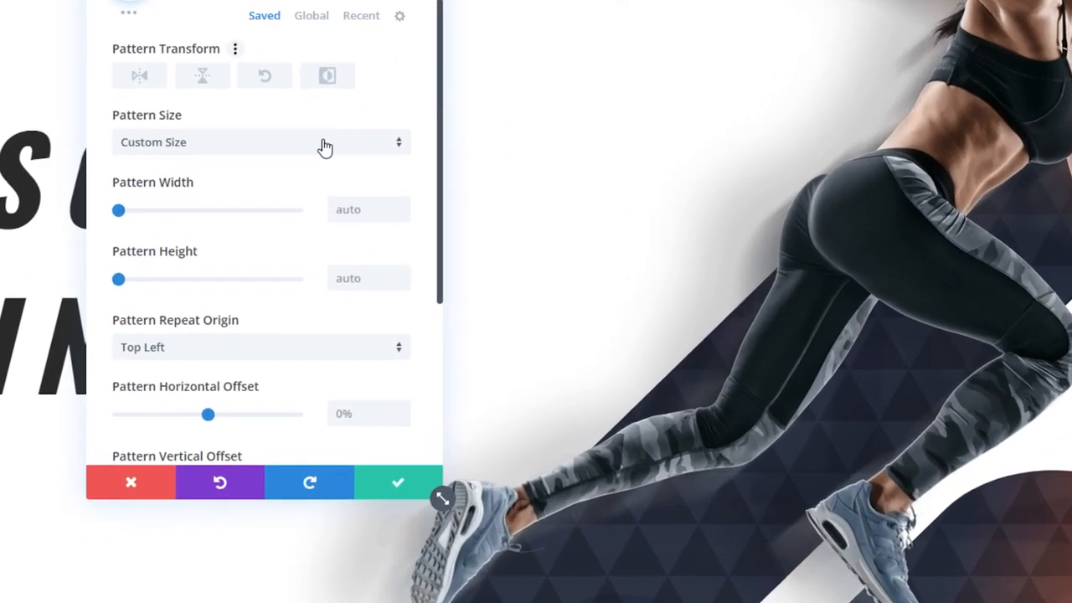
{"action": "left_click", "coordinate": [262, 142]}
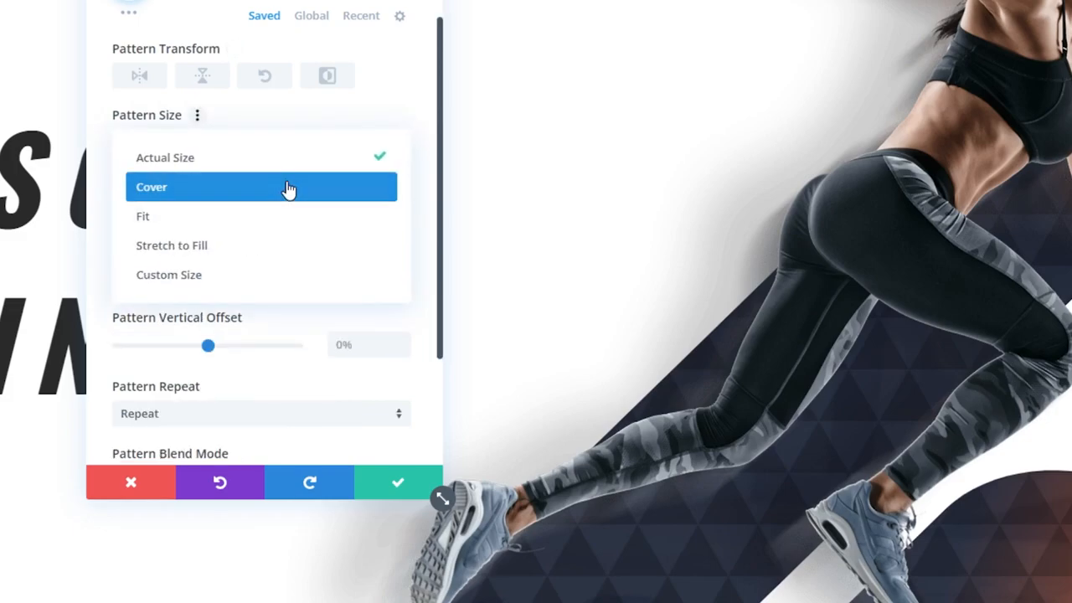
{"action": "left_click", "coordinate": [143, 216]}
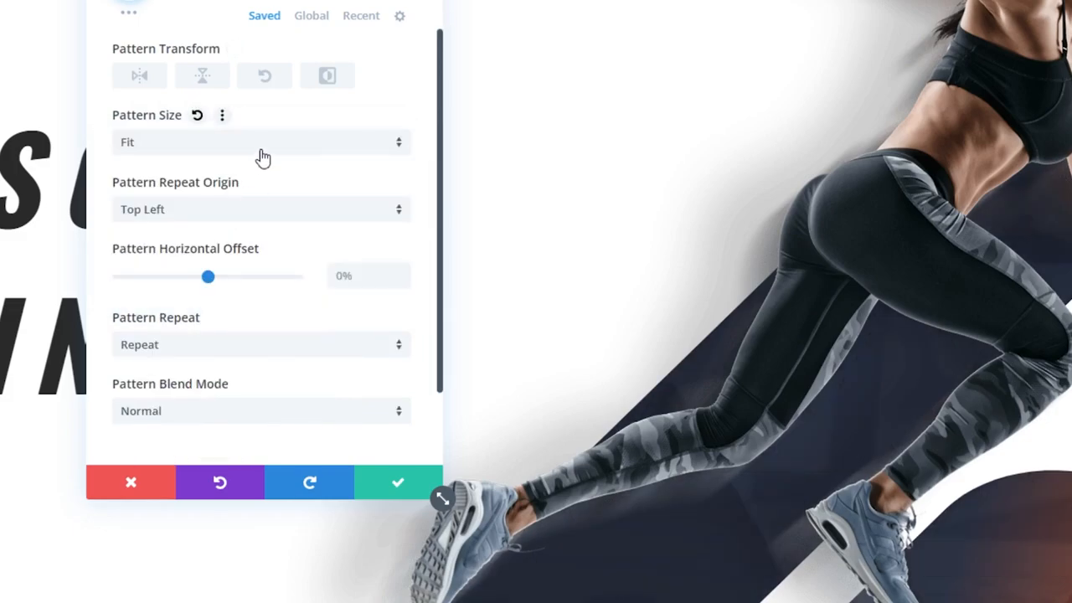
{"action": "left_click", "coordinate": [260, 141]}
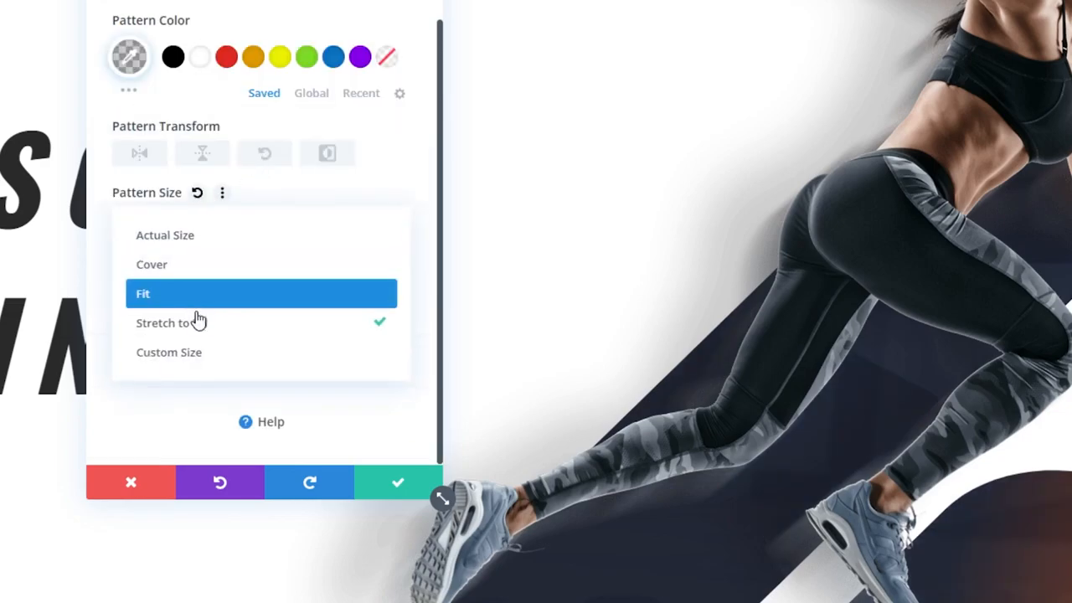
{"action": "left_click", "coordinate": [169, 352]}
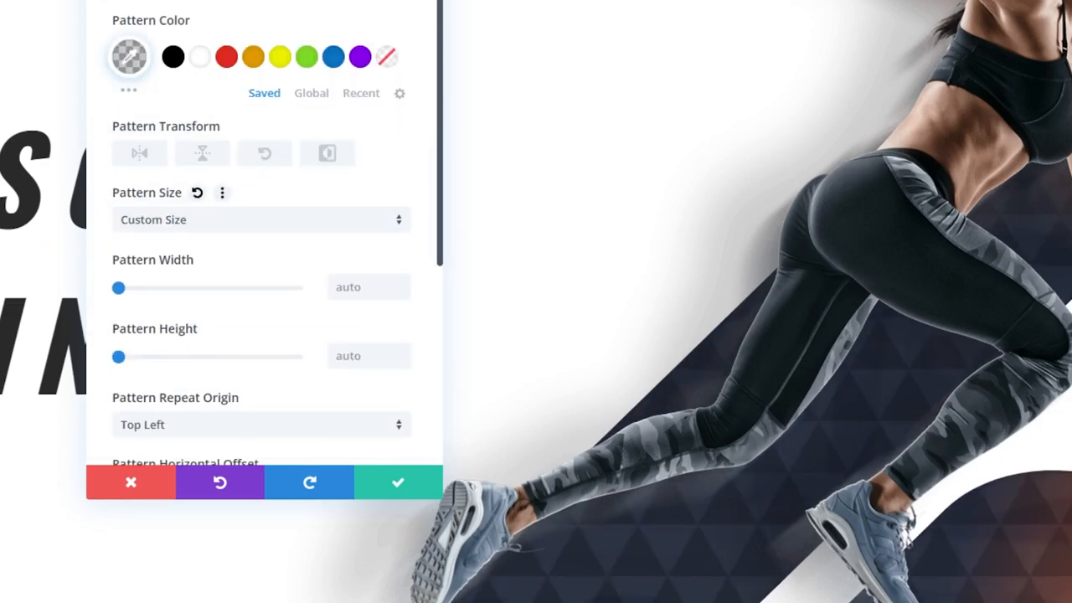
{"action": "mouse_move", "coordinate": [363, 256]}
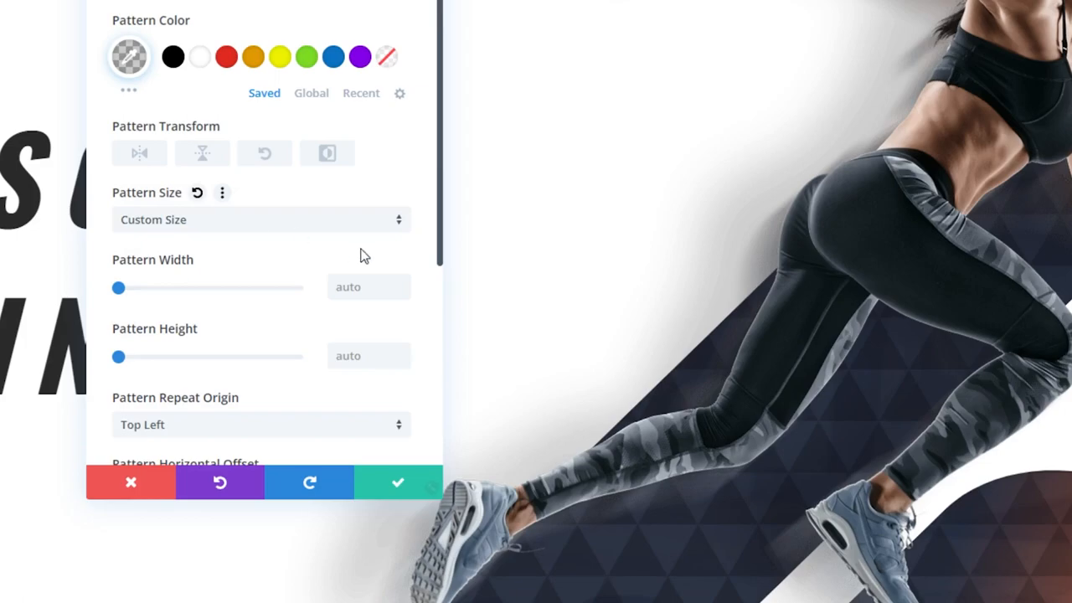
{"action": "scroll", "scroll_direction": "down", "scroll_amount": 3}
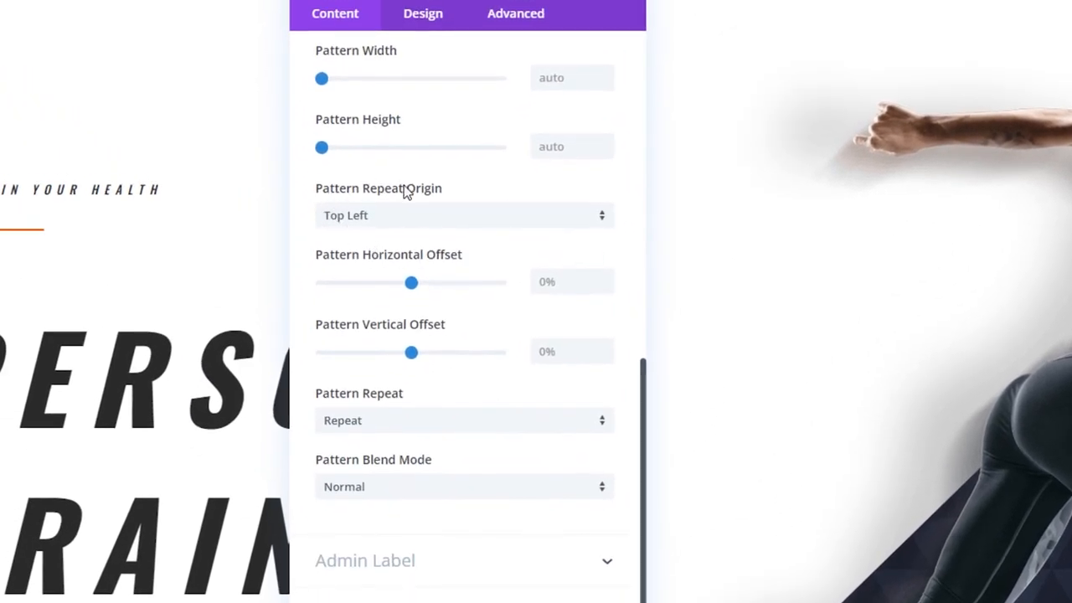
{"action": "mouse_move", "coordinate": [397, 227]}
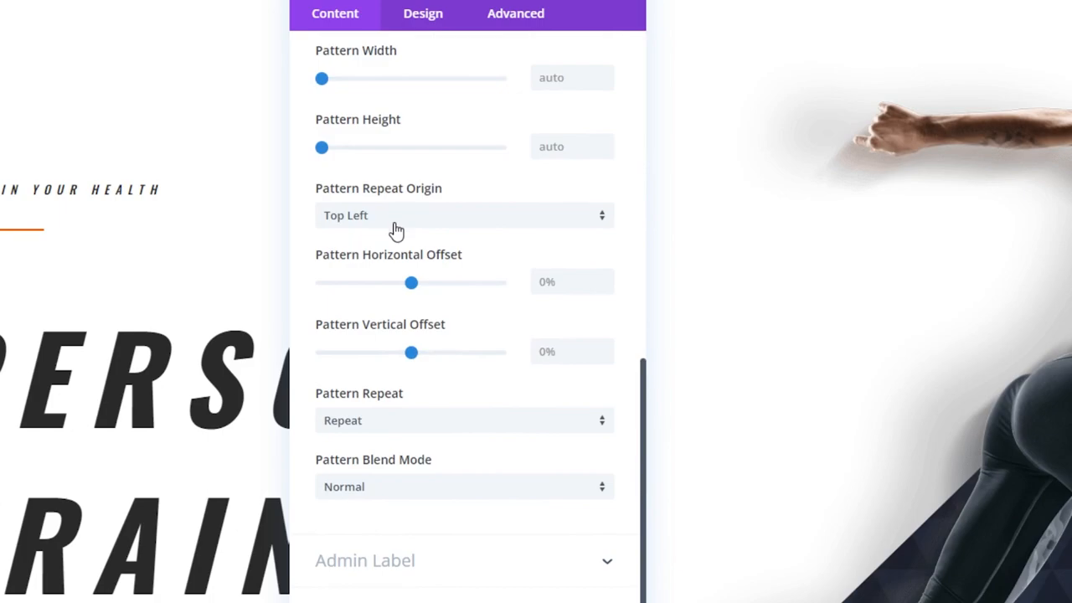
{"action": "left_click", "coordinate": [463, 215]}
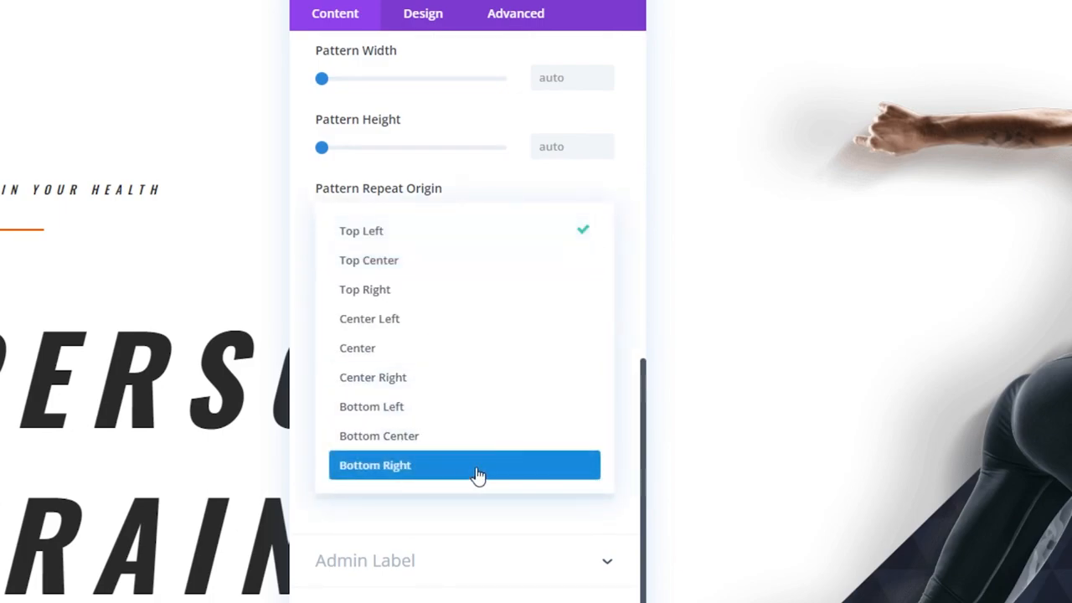
{"action": "mouse_move", "coordinate": [625, 211]}
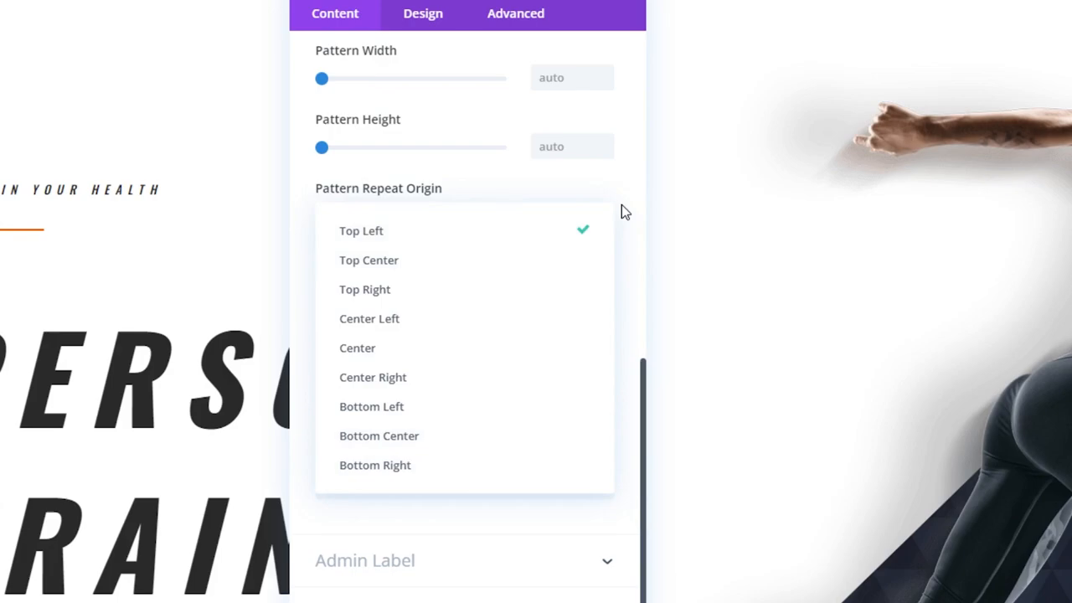
{"action": "left_click", "coordinate": [361, 231]}
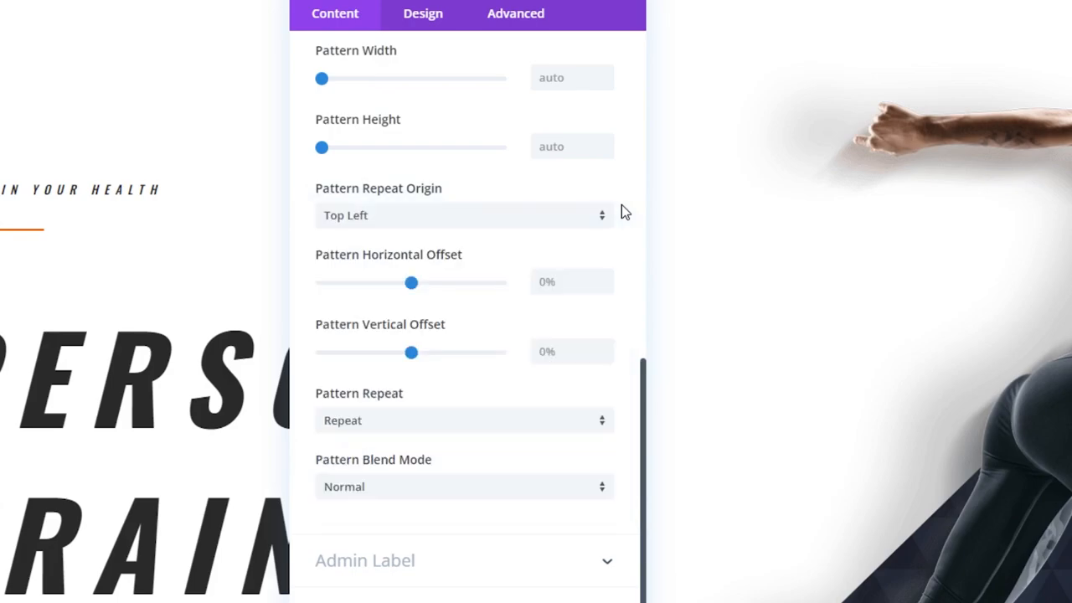
{"action": "mouse_move", "coordinate": [427, 289]}
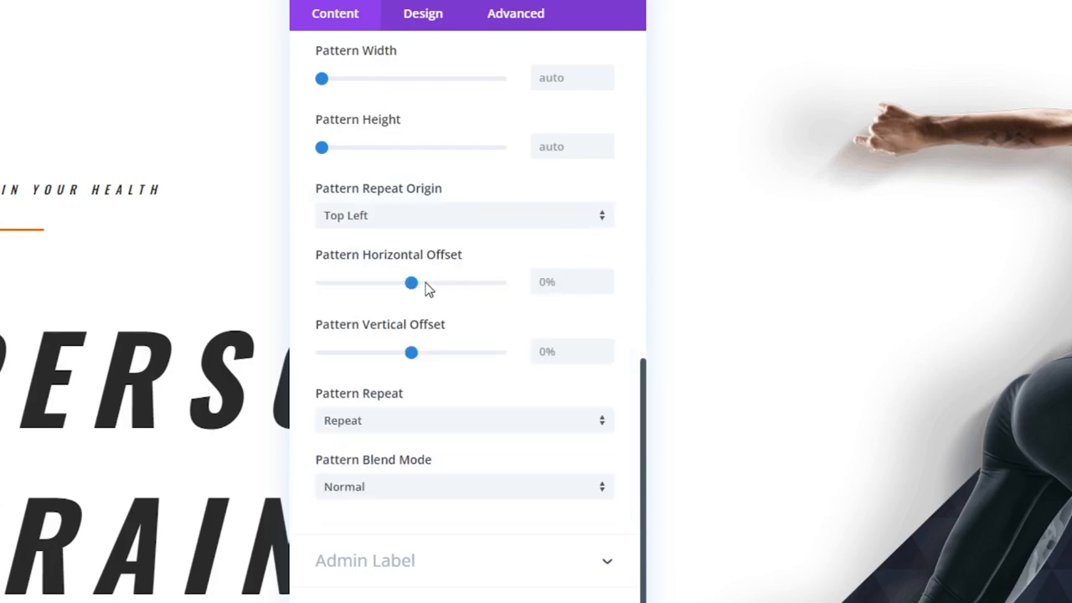
{"action": "mouse_move", "coordinate": [429, 313]}
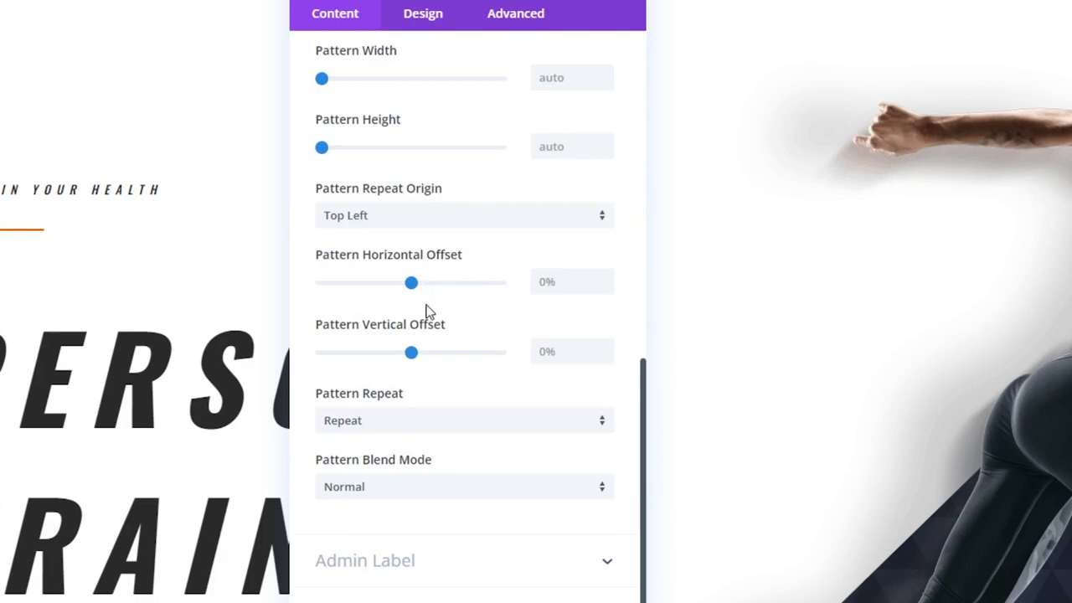
{"action": "scroll", "scroll_direction": "down", "scroll_amount": 3}
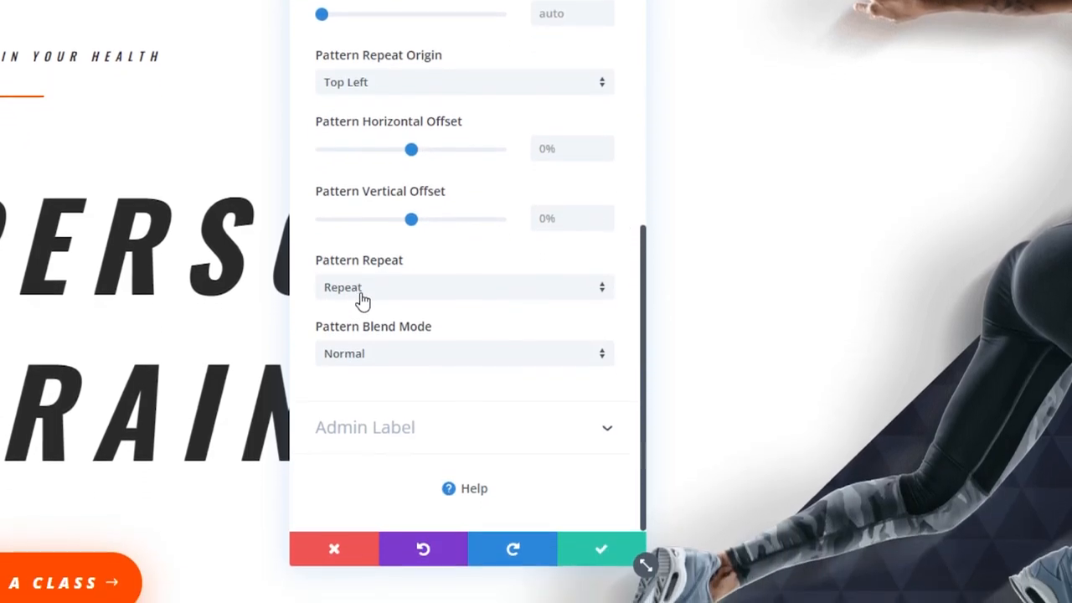
{"action": "left_click", "coordinate": [464, 287]}
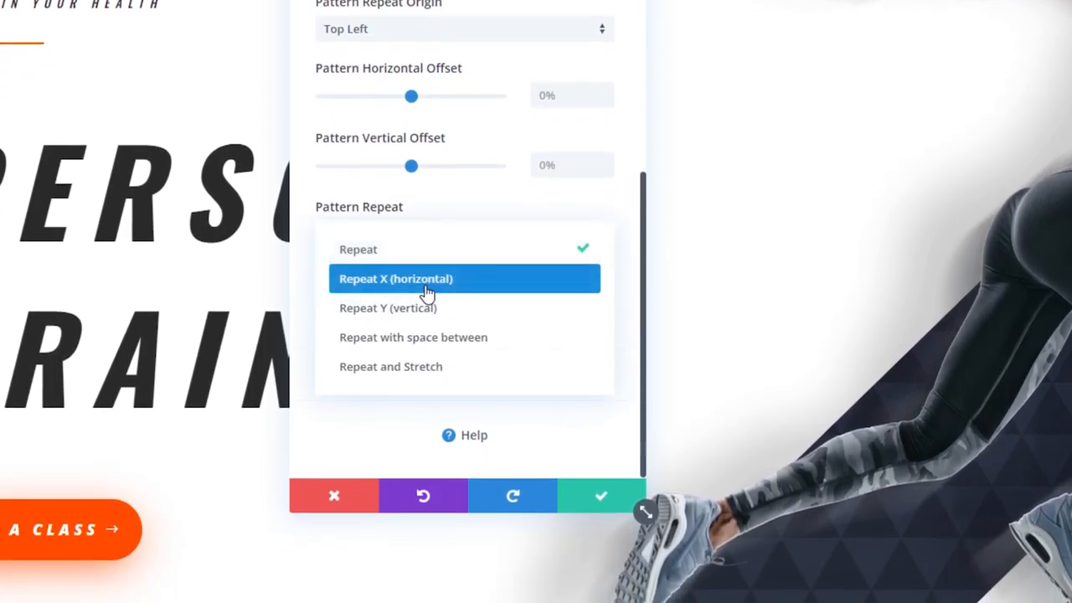
{"action": "left_click", "coordinate": [395, 278]}
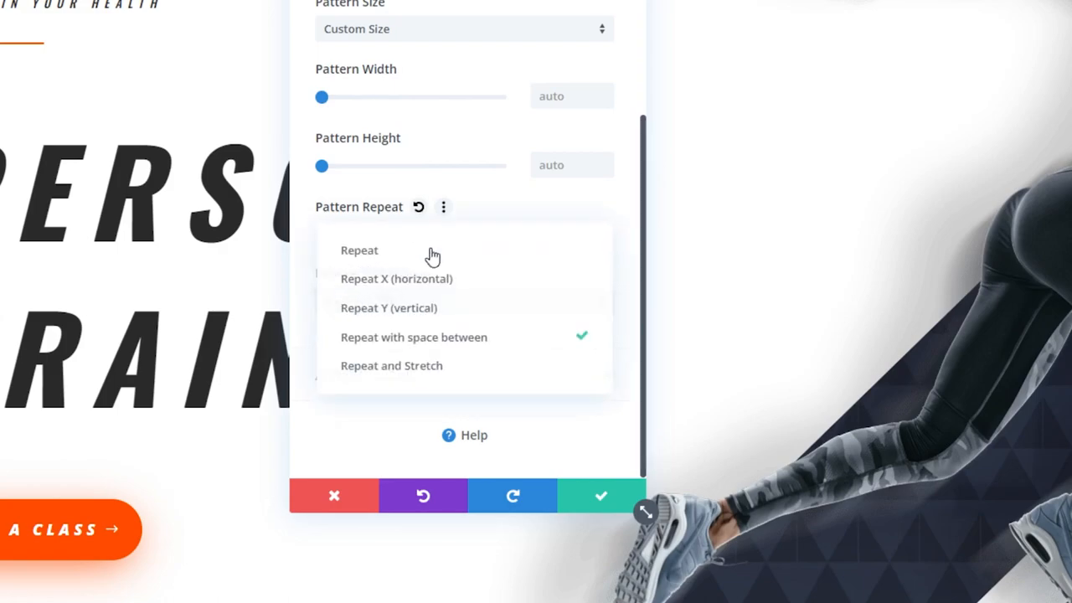
{"action": "left_click", "coordinate": [391, 365]}
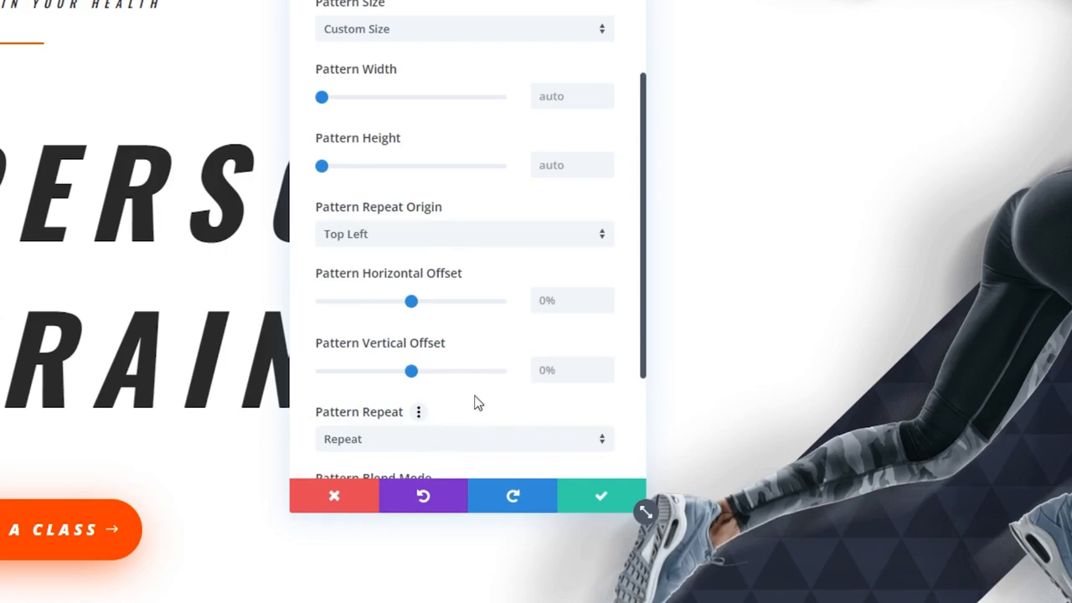
{"action": "scroll", "scroll_direction": "down", "scroll_amount": 3}
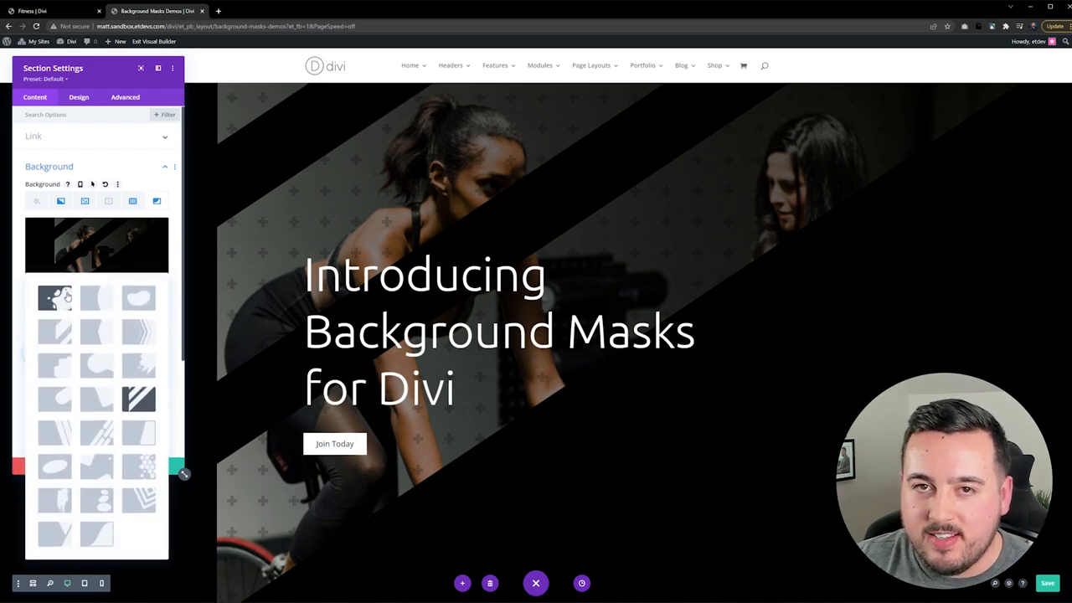
Adjust the Layer Blob mask's colour and apply orientation transforms to it.
{"action": "left_click", "coordinate": [54, 298]}
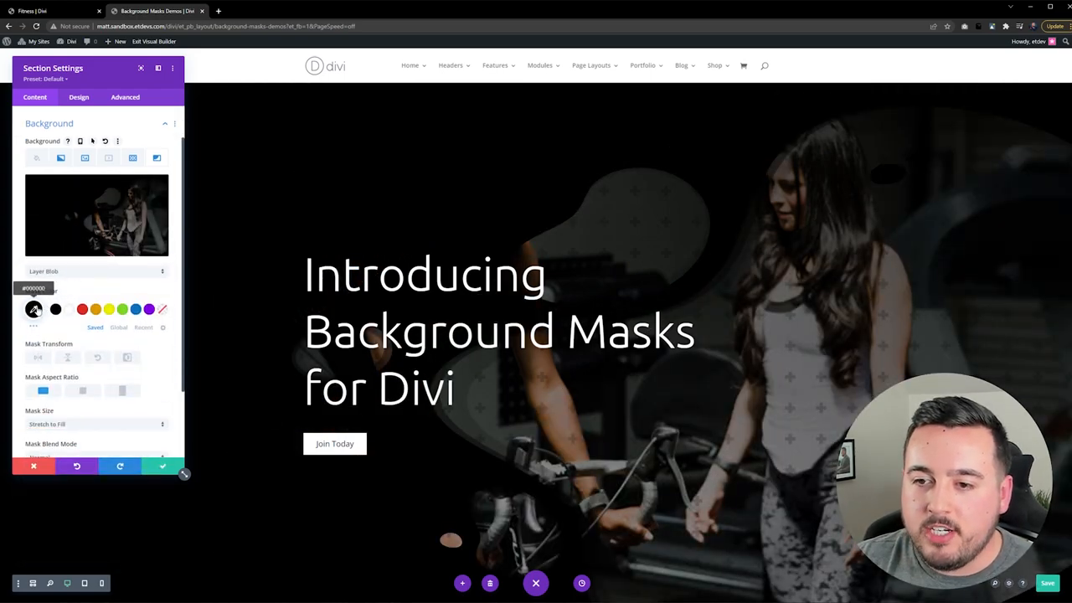
{"action": "left_click", "coordinate": [35, 309]}
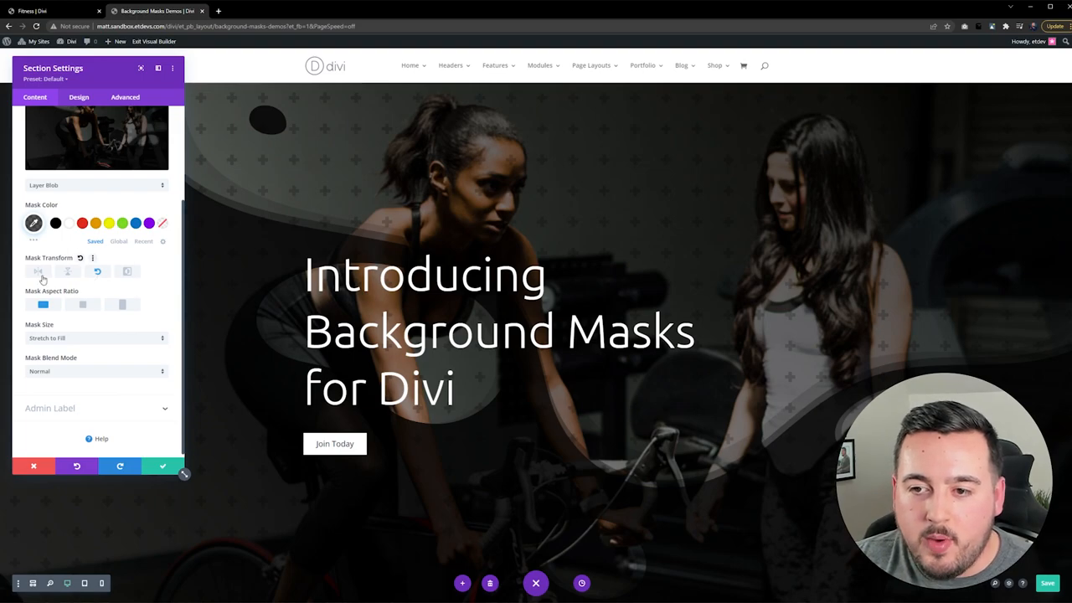
{"action": "left_click", "coordinate": [37, 270]}
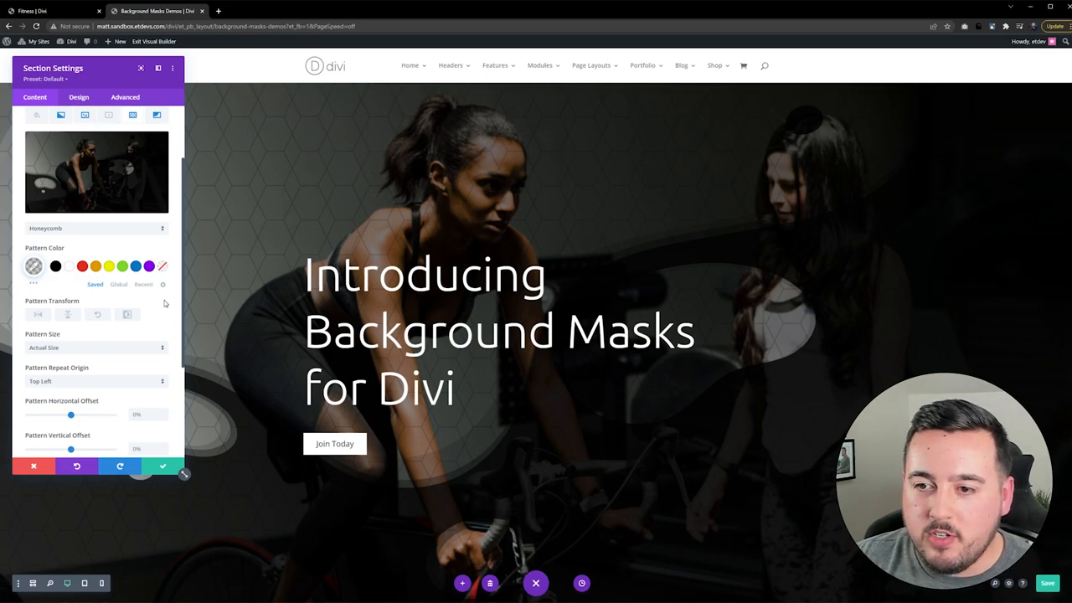
{"action": "left_click", "coordinate": [33, 267]}
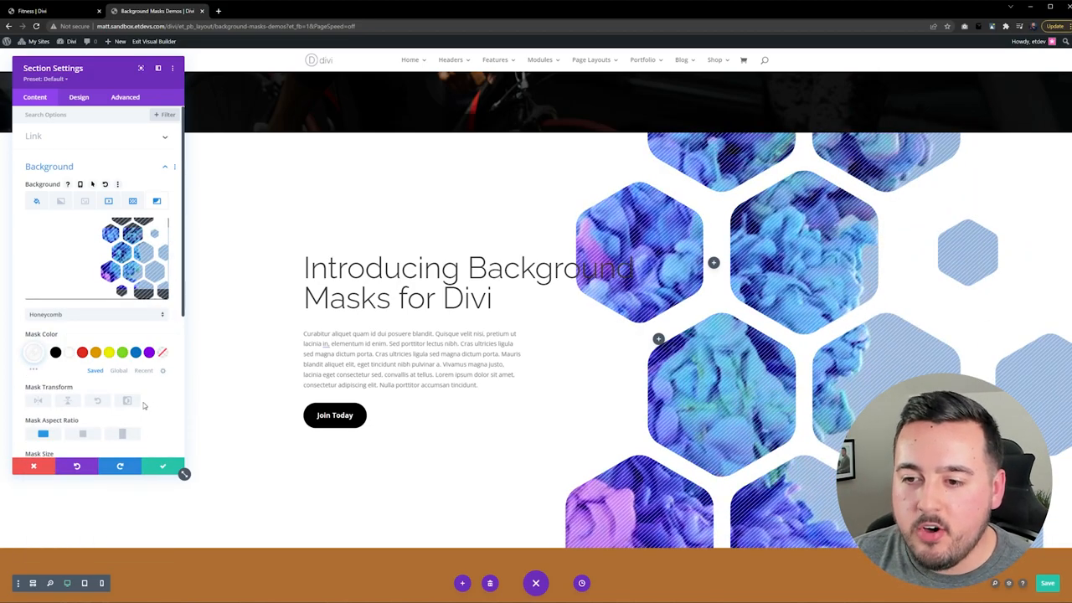
Open Section Settings for the hexagon hero to view its Honeycomb mask.
{"action": "left_click", "coordinate": [68, 401]}
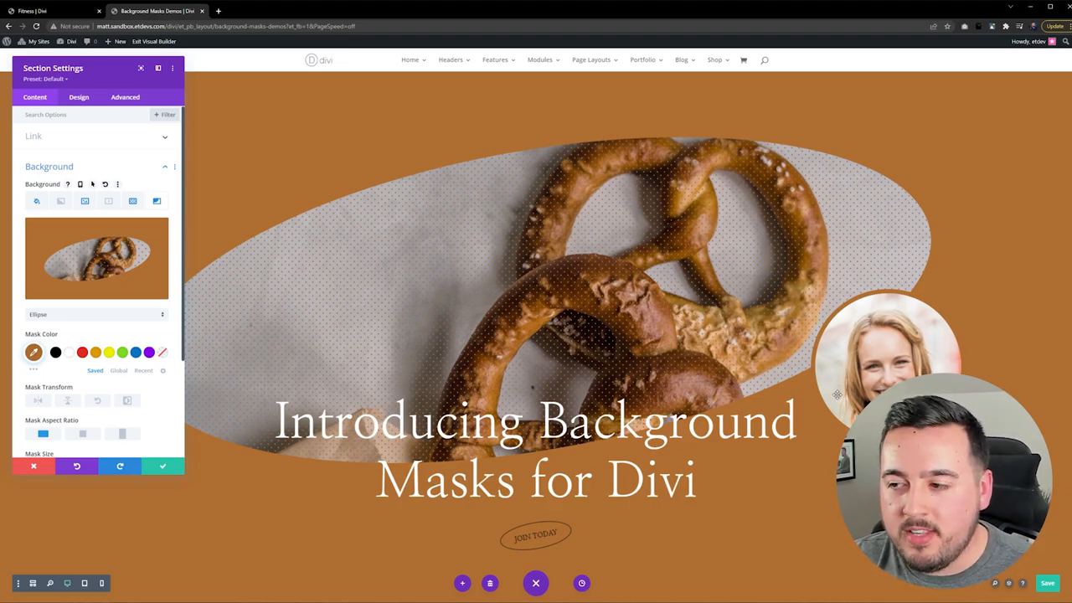
{"action": "mouse_move", "coordinate": [319, 258]}
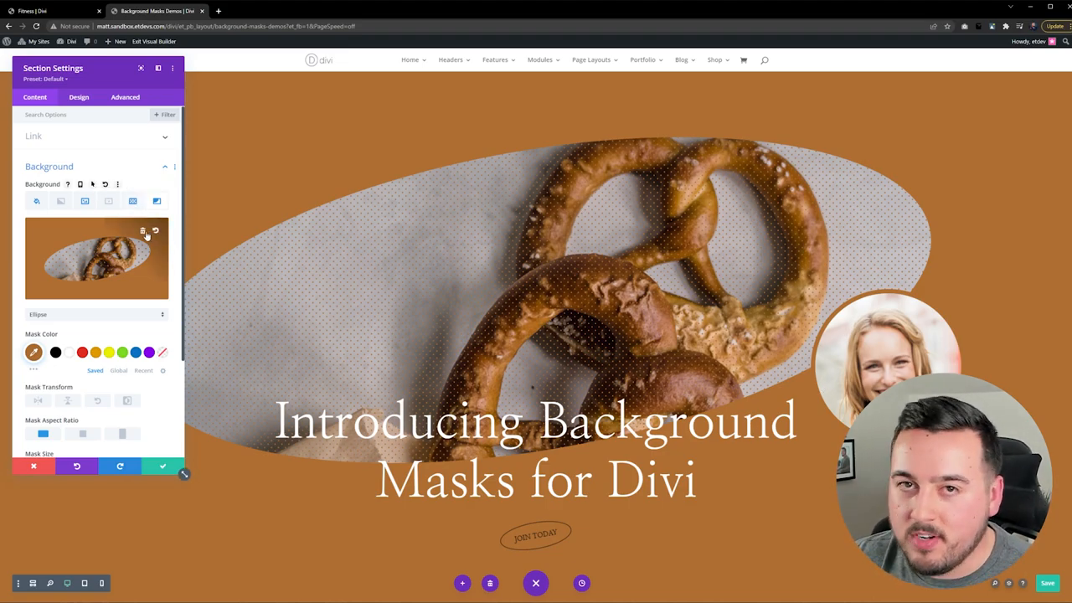
Delete the Ellipse mask from the pretzel hero's background.
{"action": "left_click", "coordinate": [144, 231]}
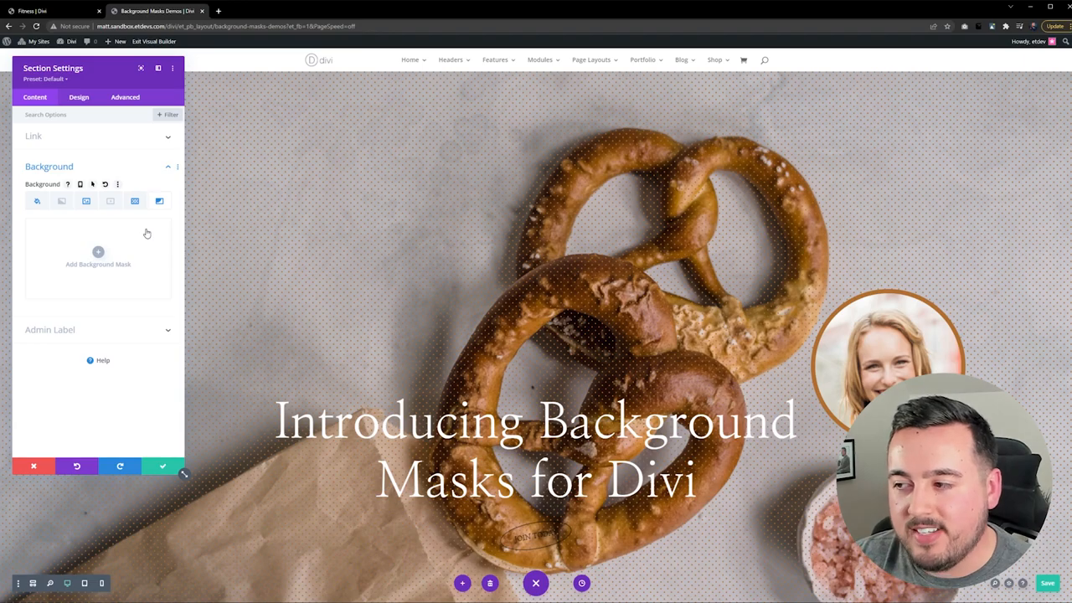
{"action": "left_click", "coordinate": [98, 251]}
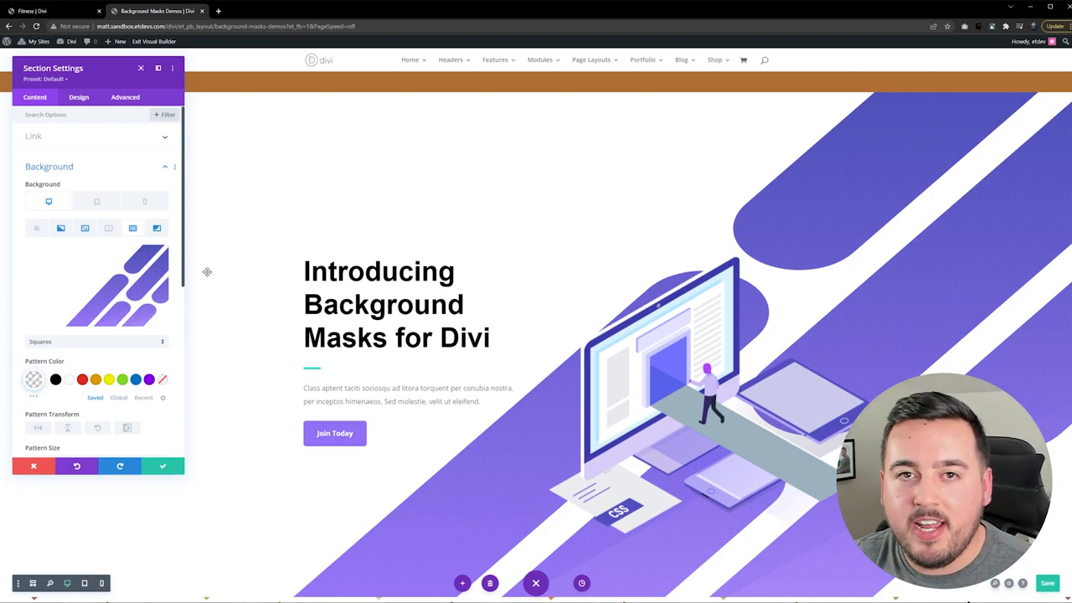
Scroll through the Squares pattern options showing Custom Size with 4px width and height.
{"action": "scroll", "scroll_direction": "down", "scroll_amount": 3}
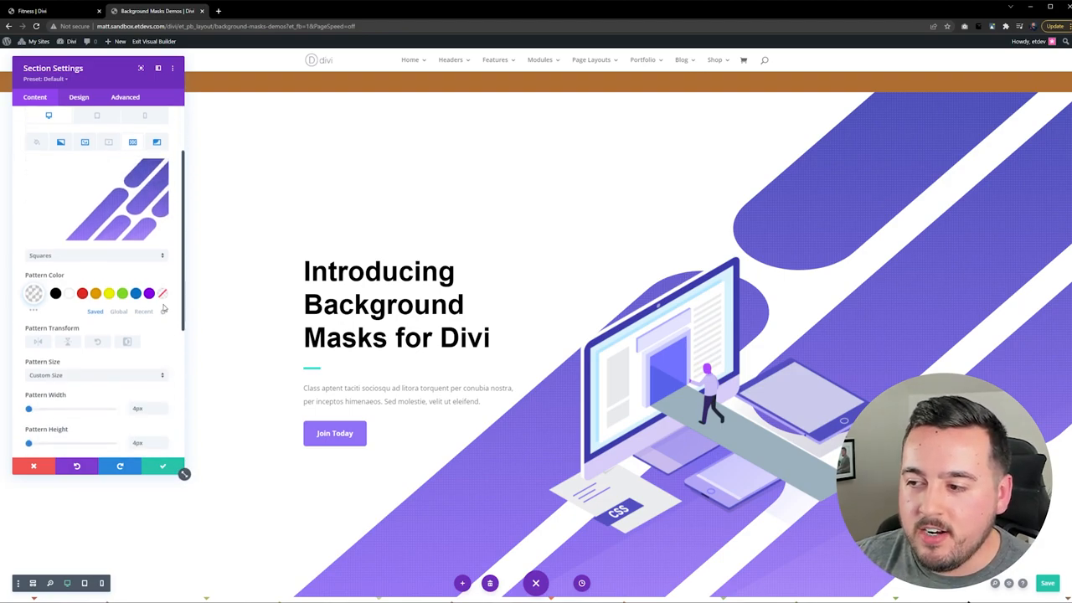
{"action": "scroll", "scroll_direction": "down", "scroll_amount": 3}
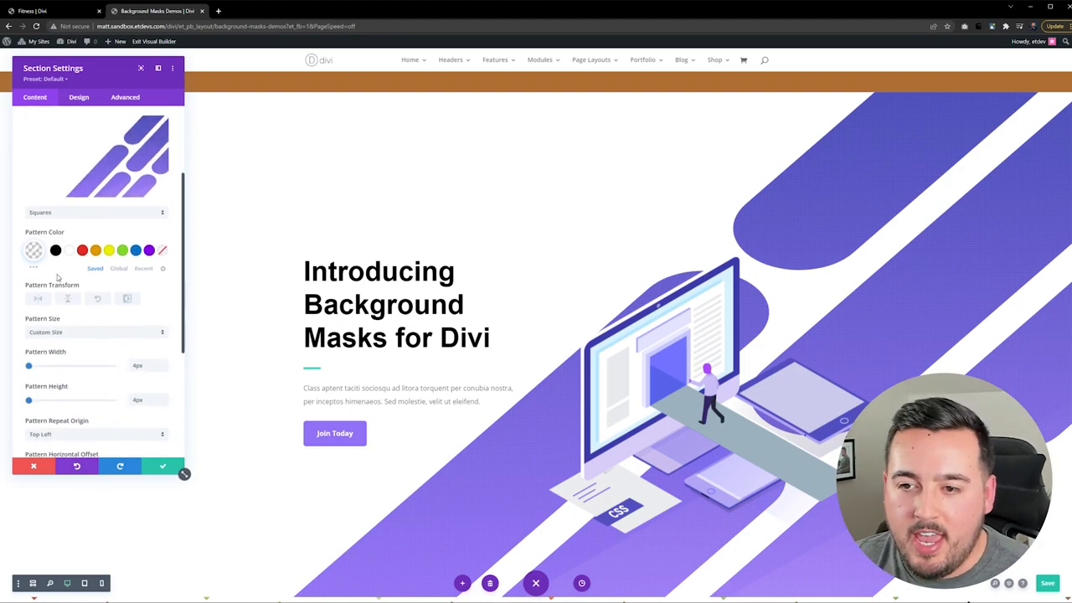
{"action": "left_click", "coordinate": [33, 250]}
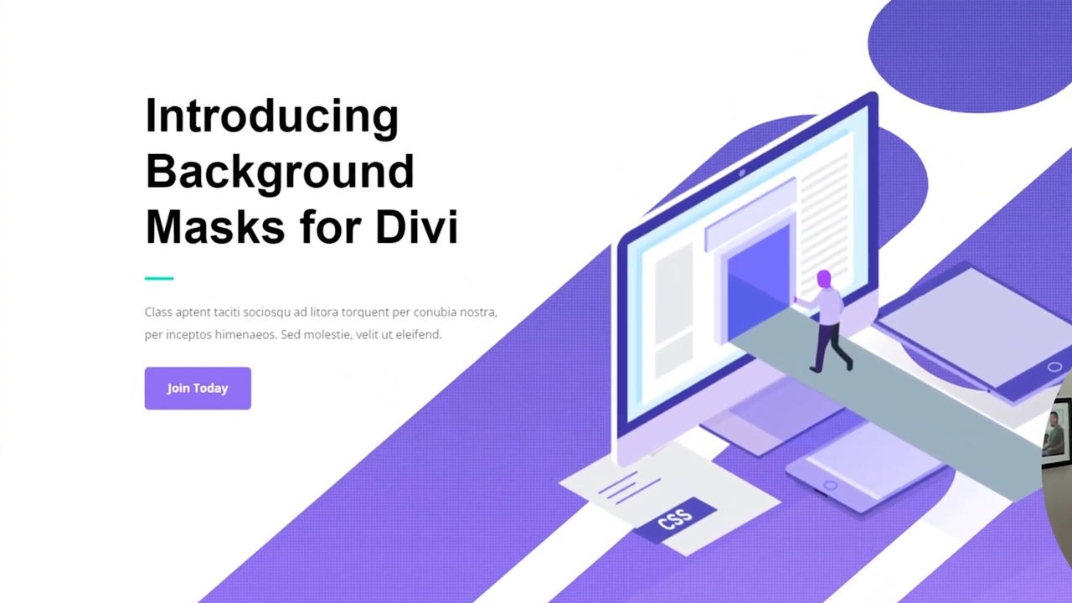
{"action": "scroll", "scroll_direction": "down", "scroll_amount": 3}
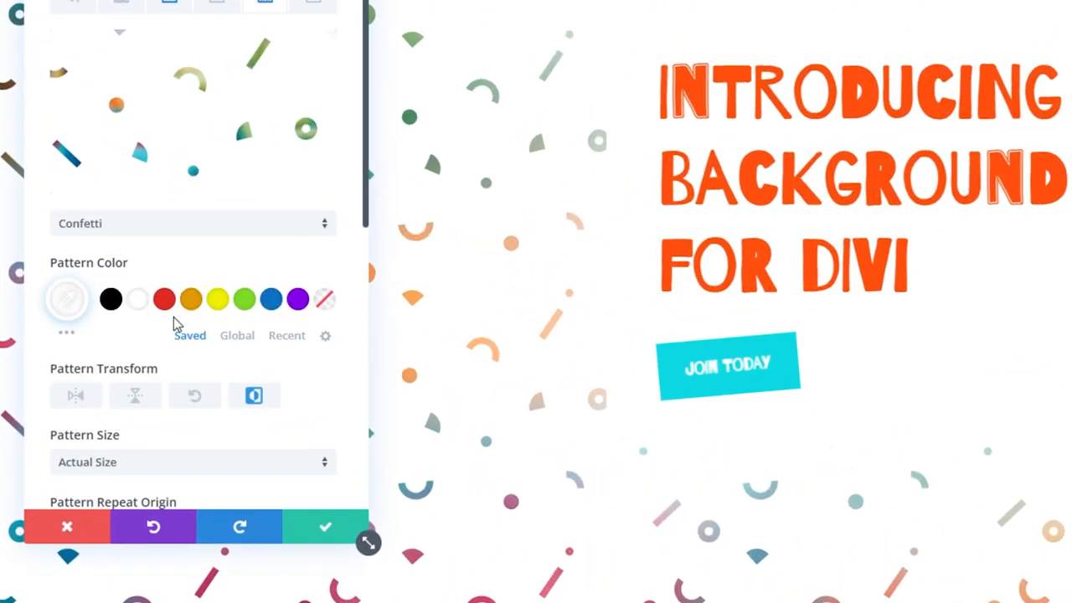
{"action": "mouse_move", "coordinate": [270, 320]}
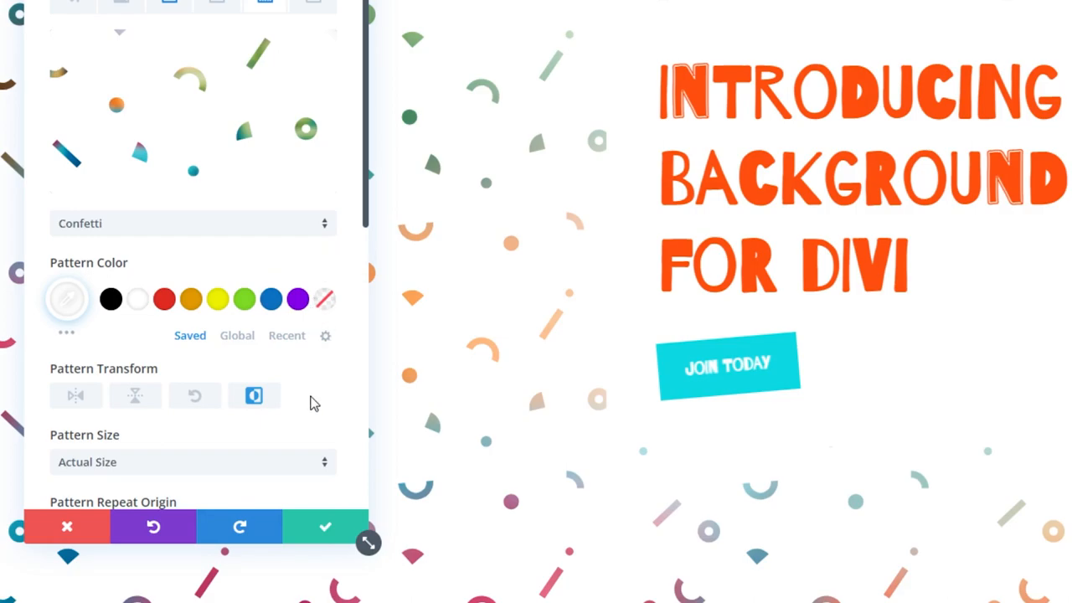
{"action": "left_click", "coordinate": [254, 395]}
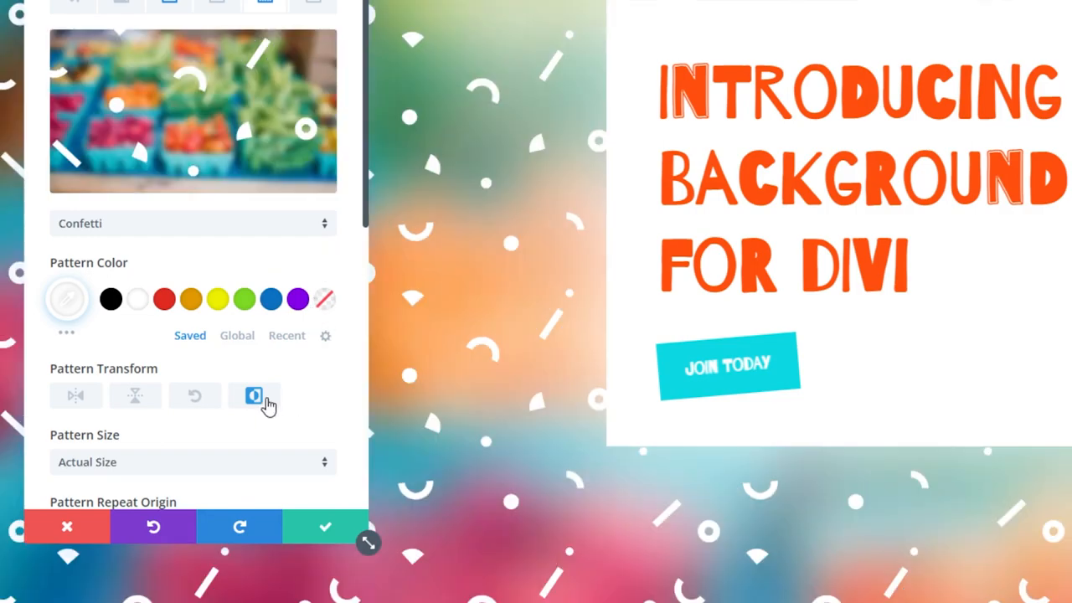
{"action": "left_click", "coordinate": [253, 395]}
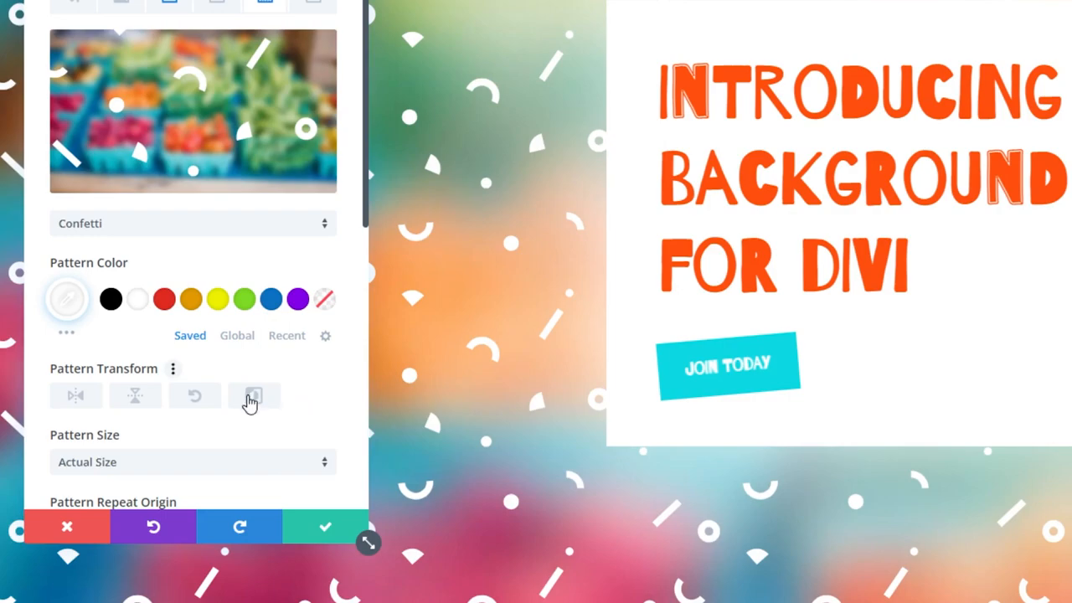
{"action": "left_click", "coordinate": [253, 396]}
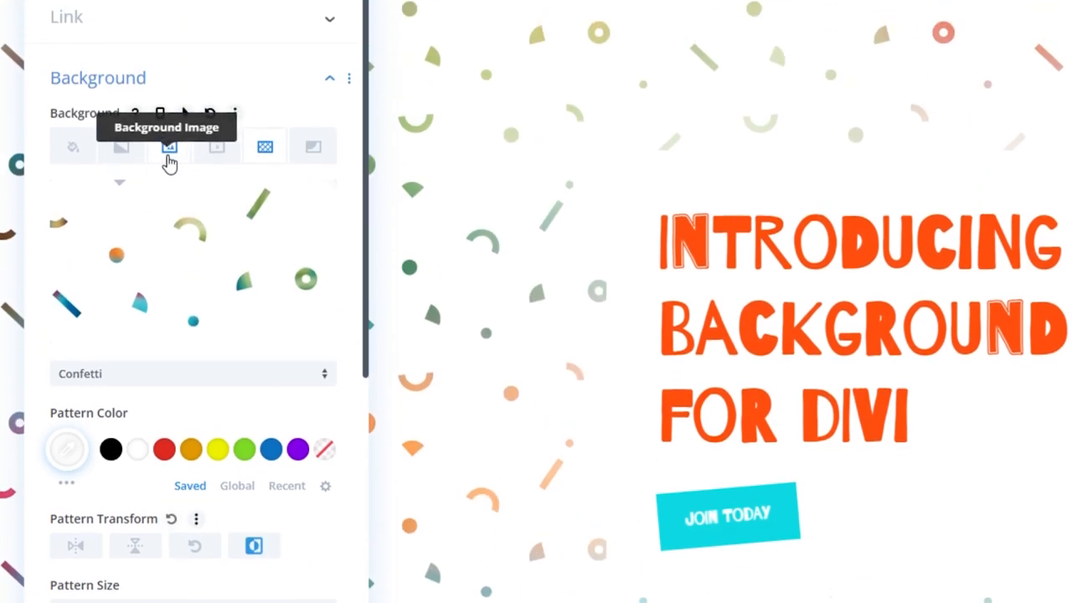
{"action": "left_click", "coordinate": [169, 146]}
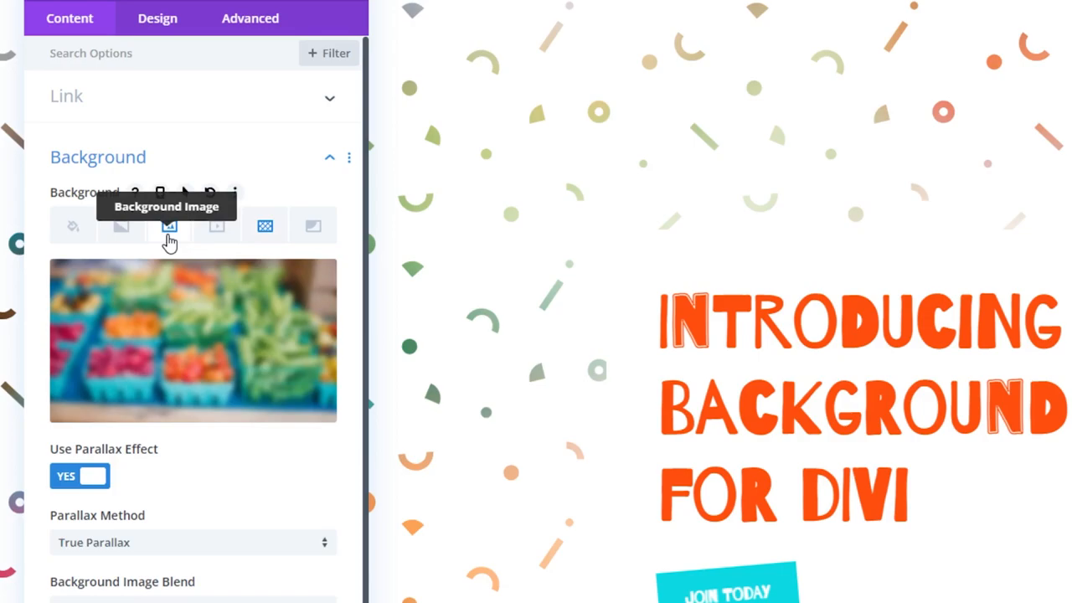
{"action": "mouse_move", "coordinate": [278, 437]}
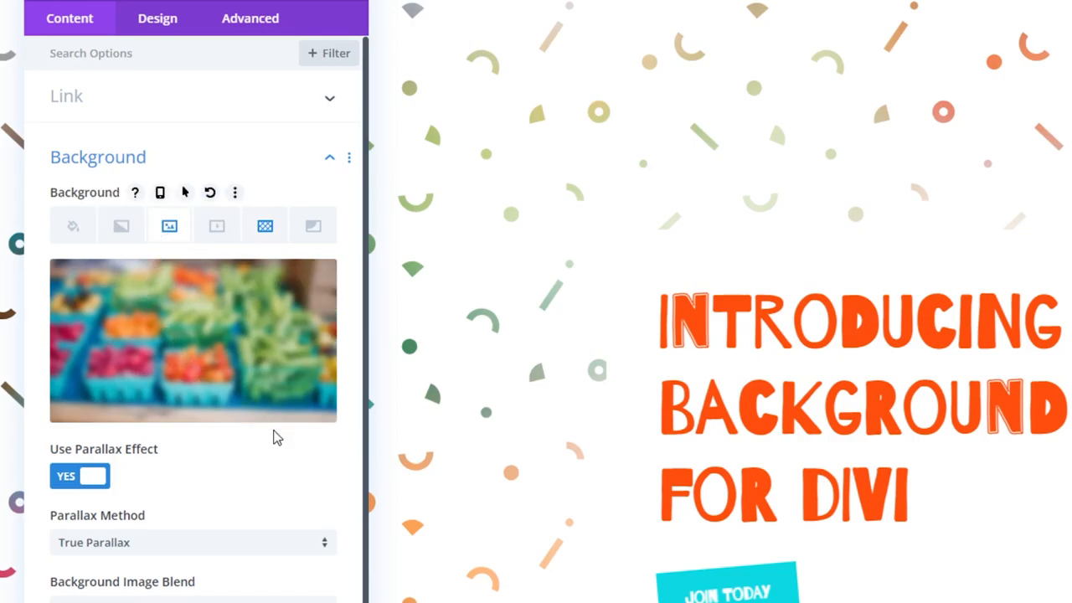
{"action": "mouse_move", "coordinate": [264, 226]}
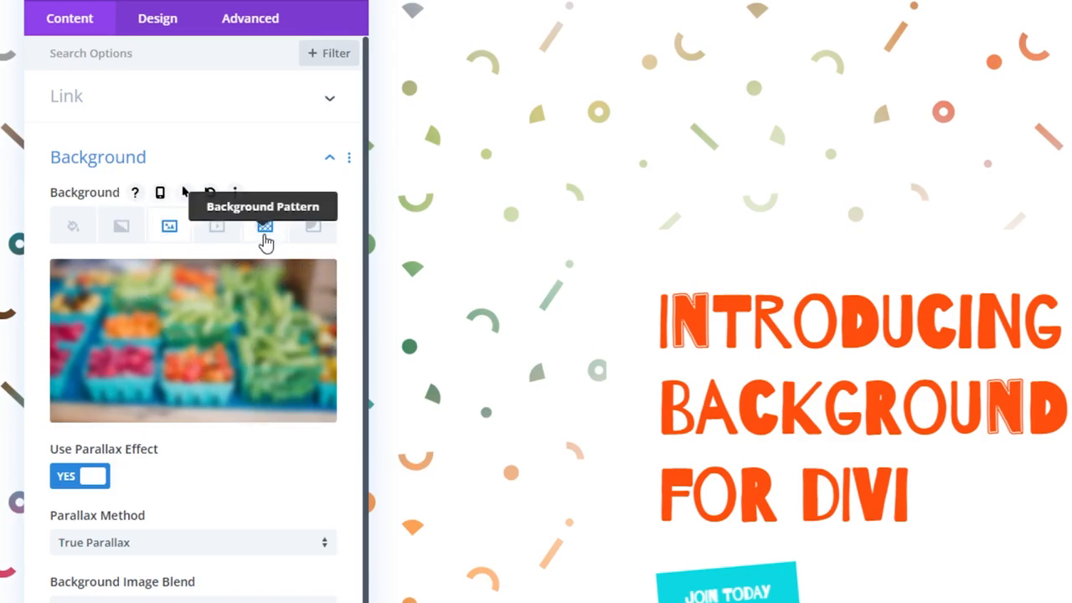
{"action": "left_click", "coordinate": [265, 227]}
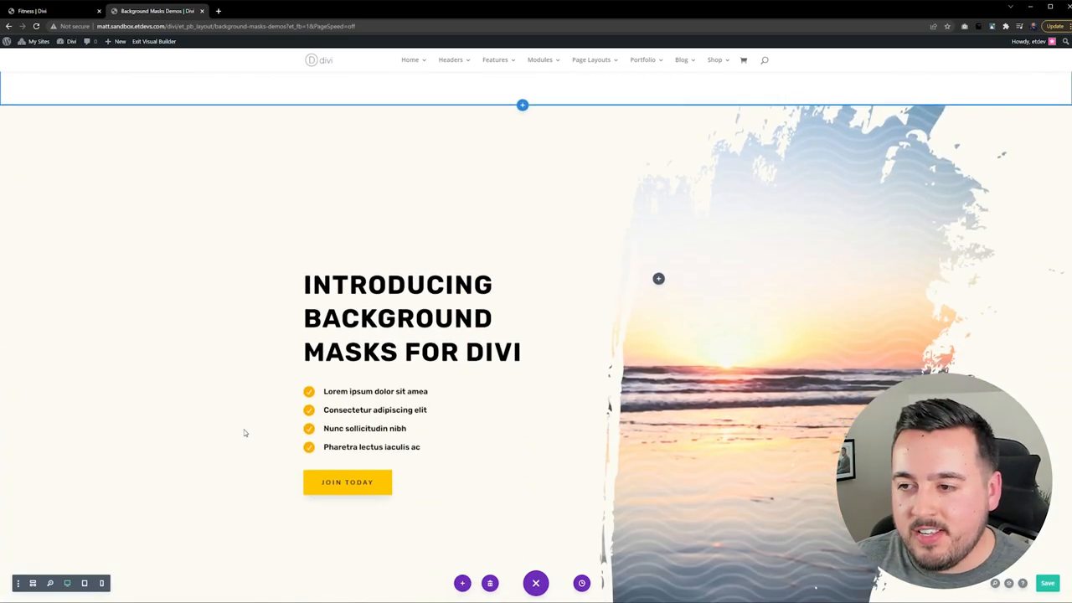
Scroll down past the beach, 3D illustration and hexagon demo hero sections.
{"action": "scroll", "scroll_direction": "down", "scroll_amount": 3}
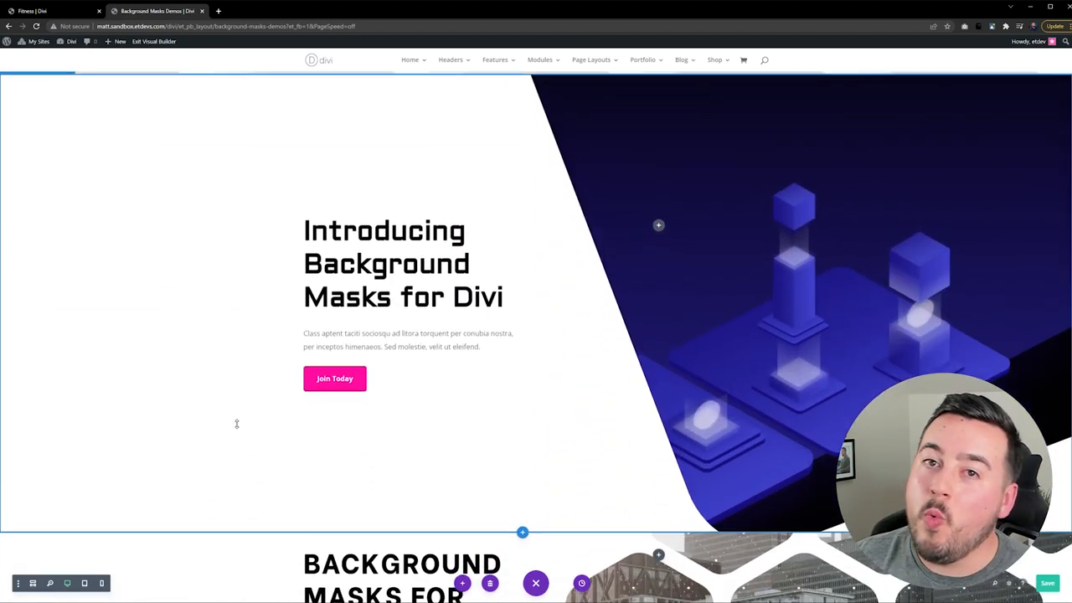
{"action": "scroll", "scroll_direction": "down", "scroll_amount": 3}
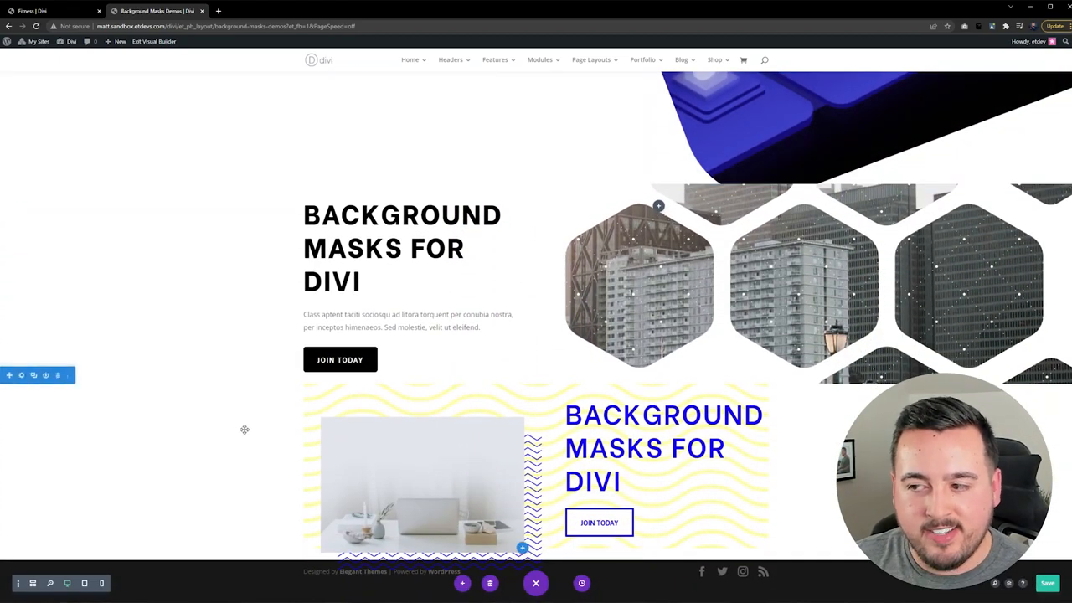